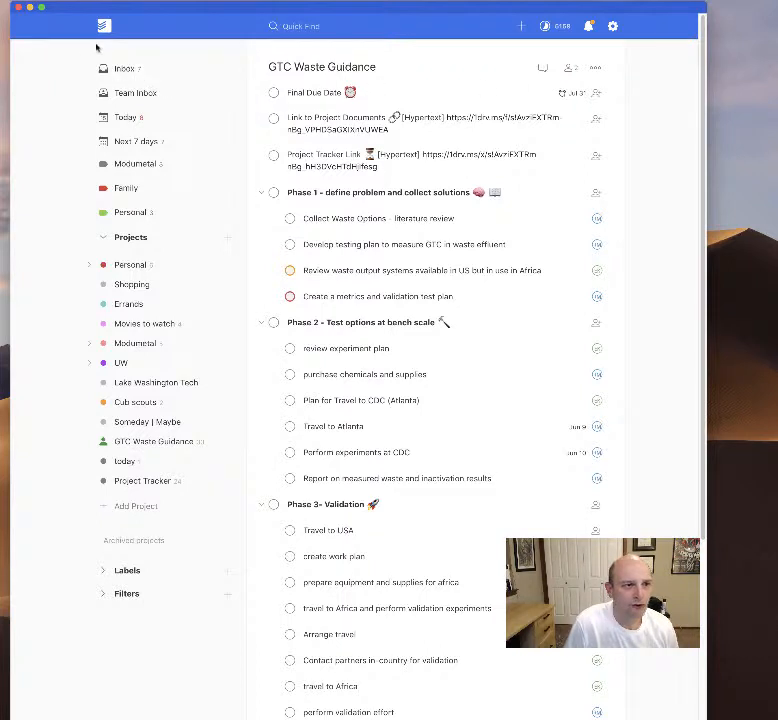
Check the Todoist inbox, then return to the GTC Waste Guidance project and look through its tasks
{"action": "left_click", "coordinate": [124, 68]}
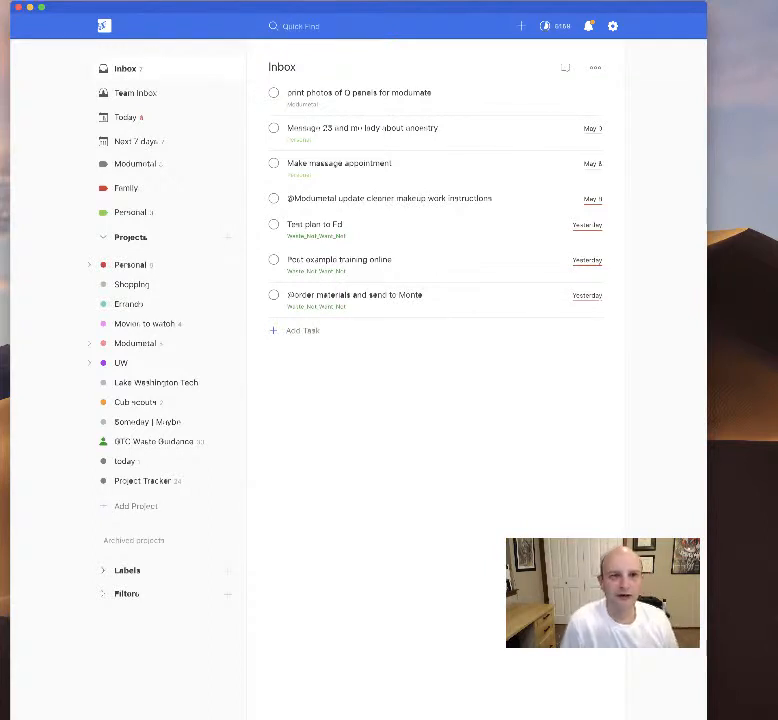
{"action": "mouse_move", "coordinate": [240, 404]}
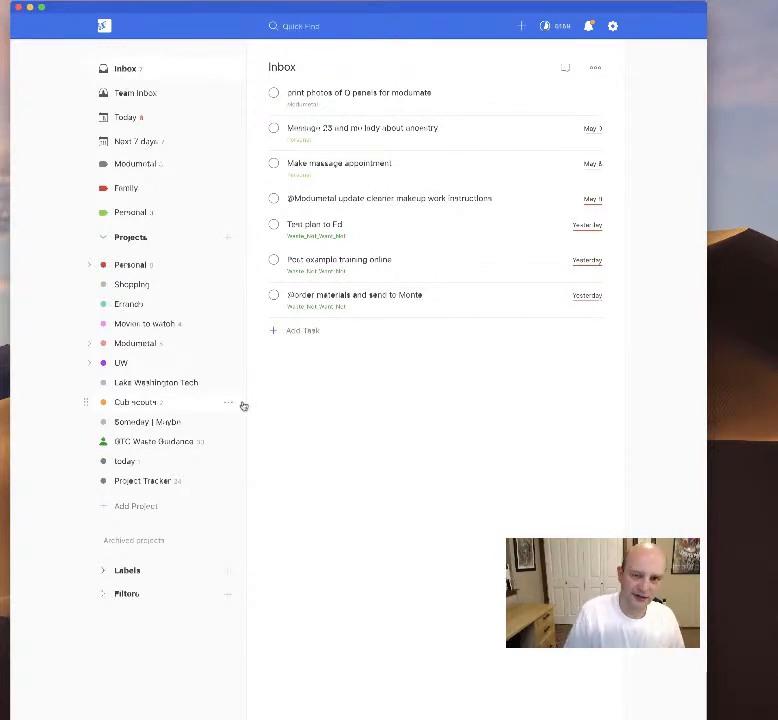
{"action": "left_click", "coordinate": [160, 442]}
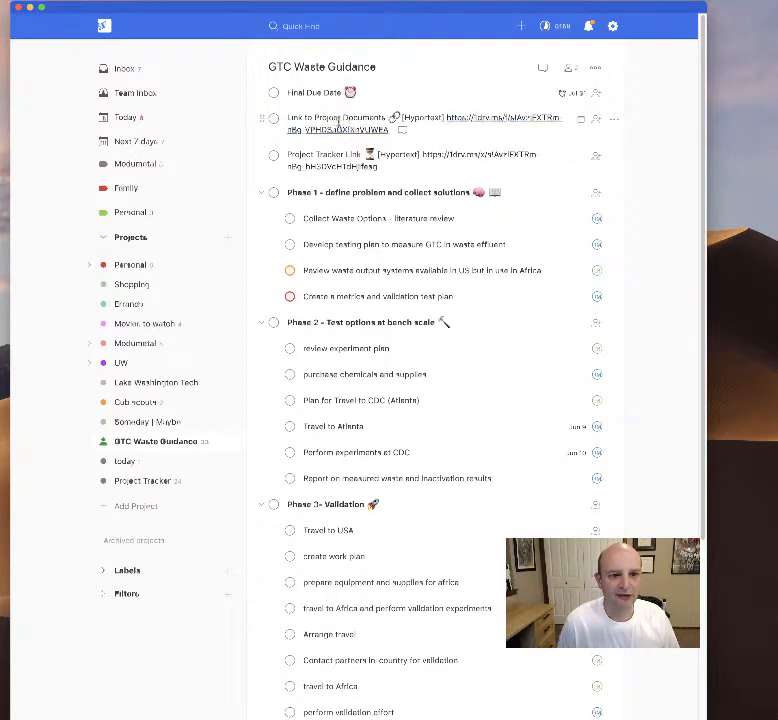
{"action": "mouse_move", "coordinate": [490, 120]}
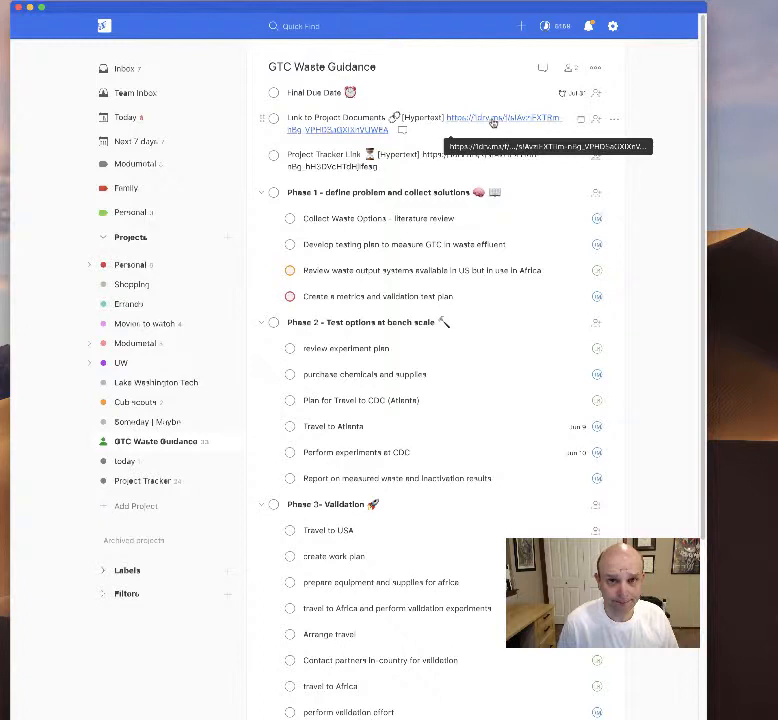
{"action": "mouse_move", "coordinate": [460, 156]}
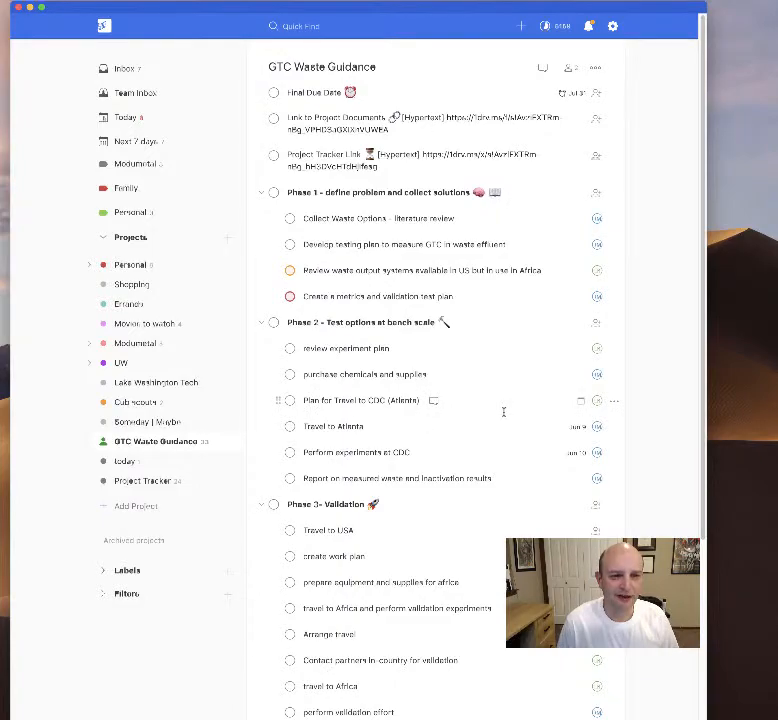
{"action": "scroll", "scroll_direction": "down", "scroll_amount": 3}
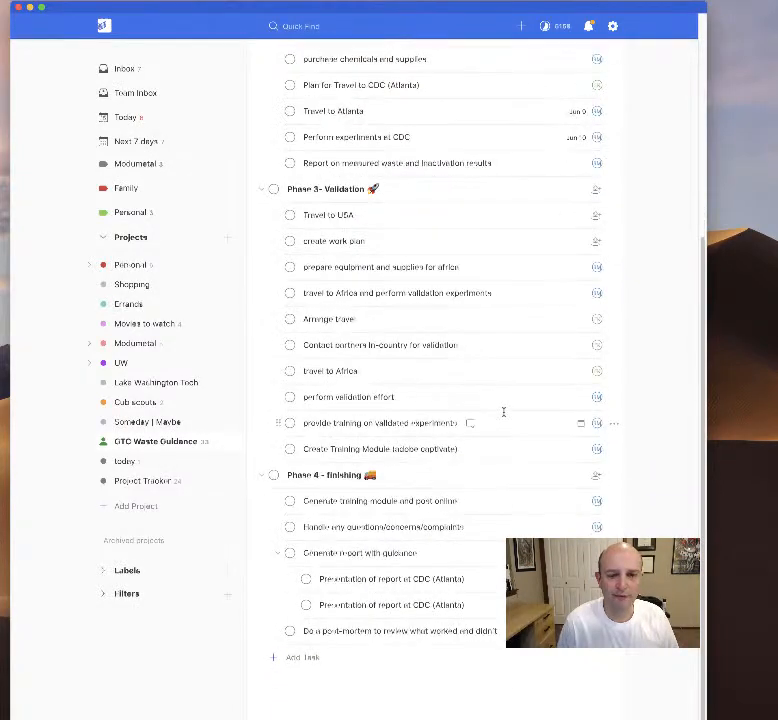
{"action": "scroll", "scroll_direction": "up", "scroll_amount": 3}
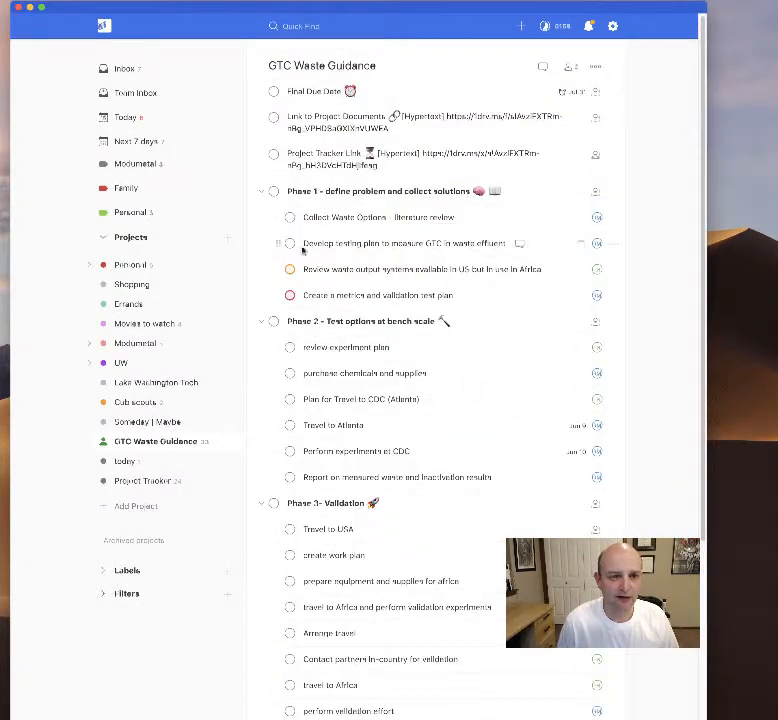
{"action": "mouse_move", "coordinate": [596, 216]}
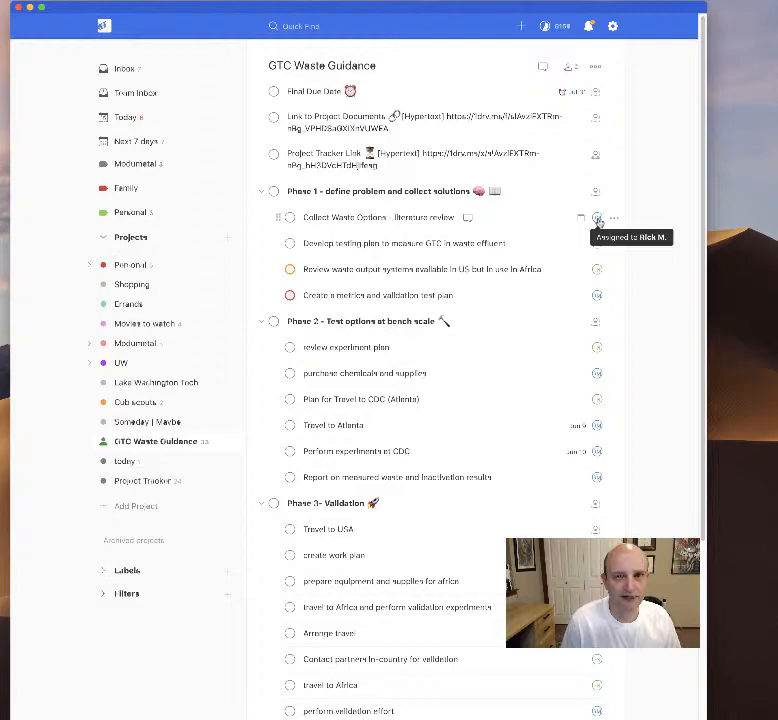
{"action": "mouse_move", "coordinate": [532, 452]}
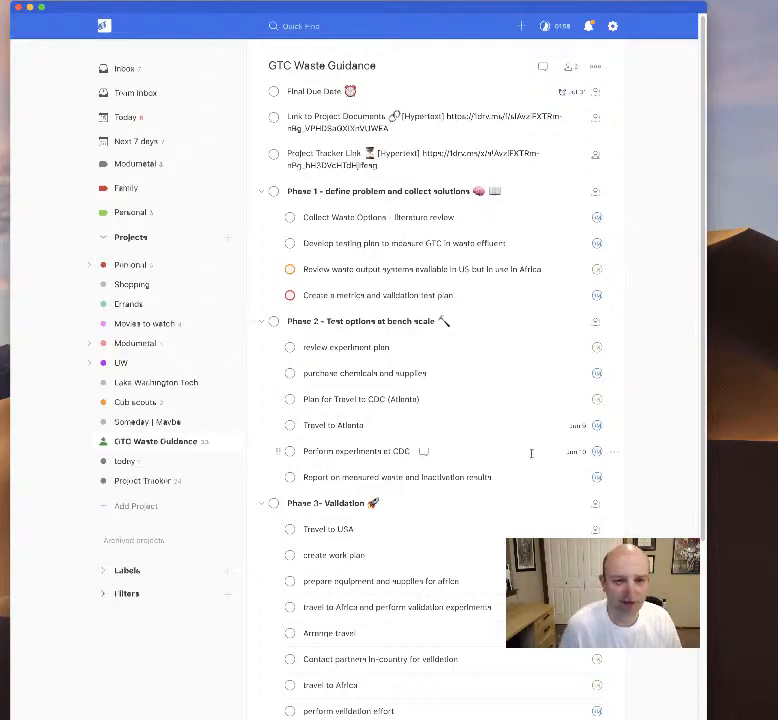
{"action": "scroll", "scroll_direction": "down", "scroll_amount": 3}
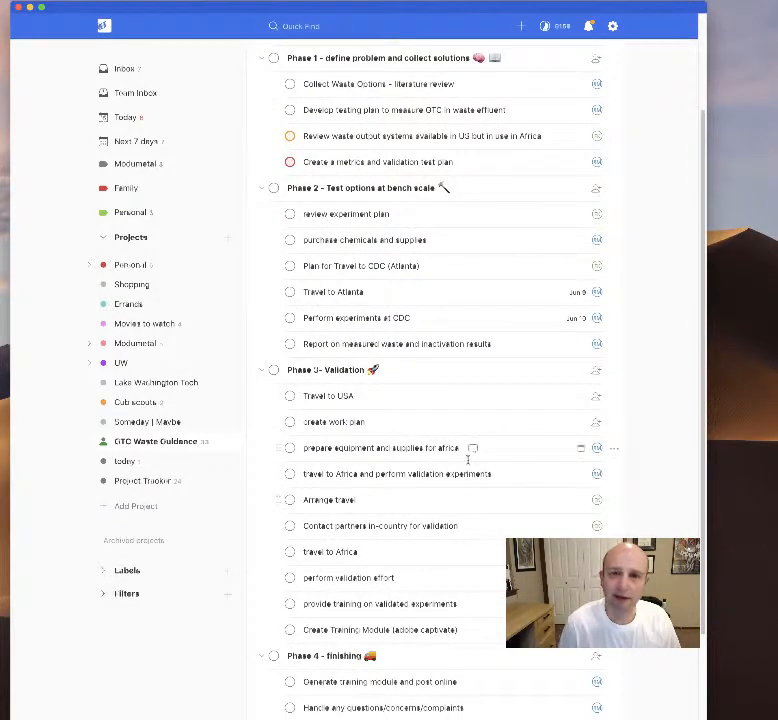
{"action": "scroll", "scroll_direction": "down", "scroll_amount": 3}
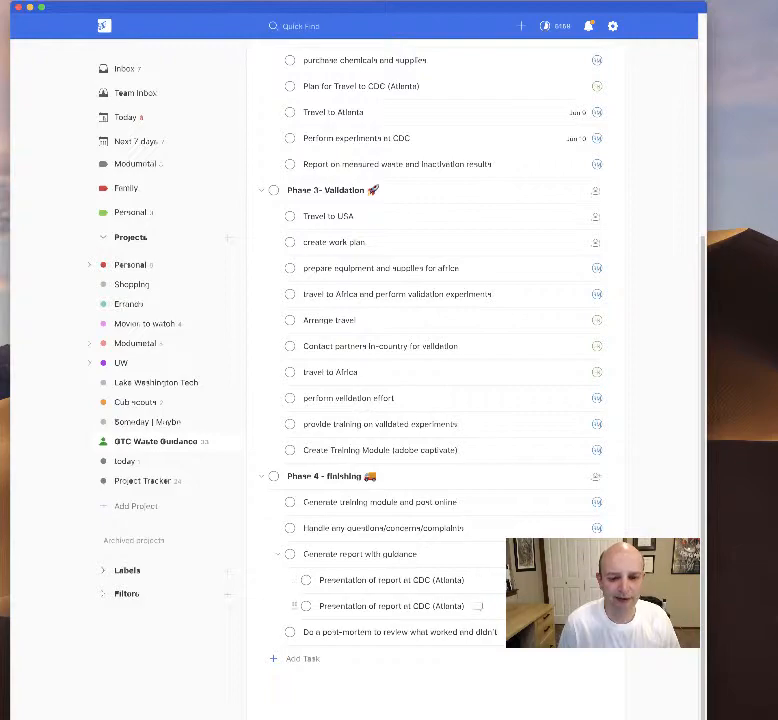
{"action": "scroll", "scroll_direction": "up", "scroll_amount": 3}
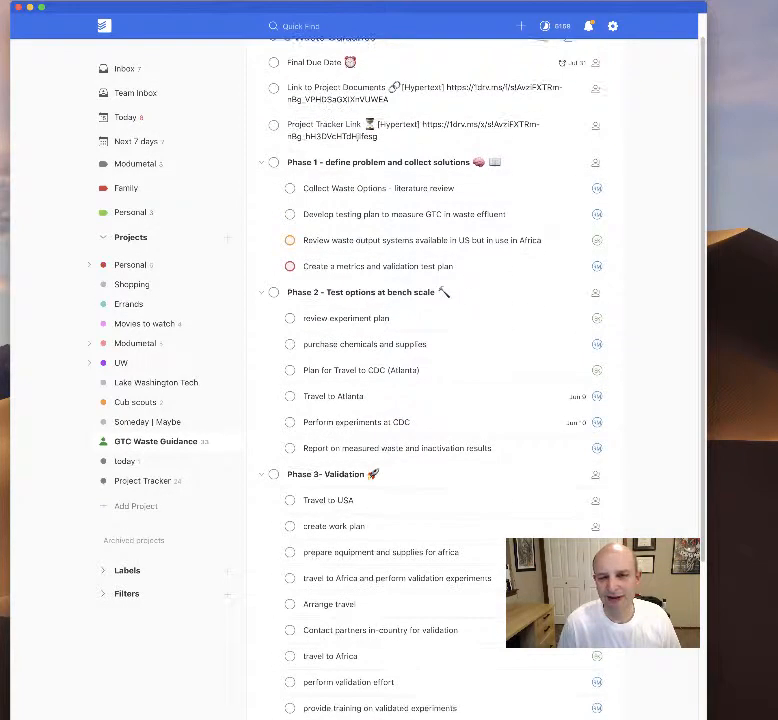
{"action": "scroll", "scroll_direction": "up", "scroll_amount": 3}
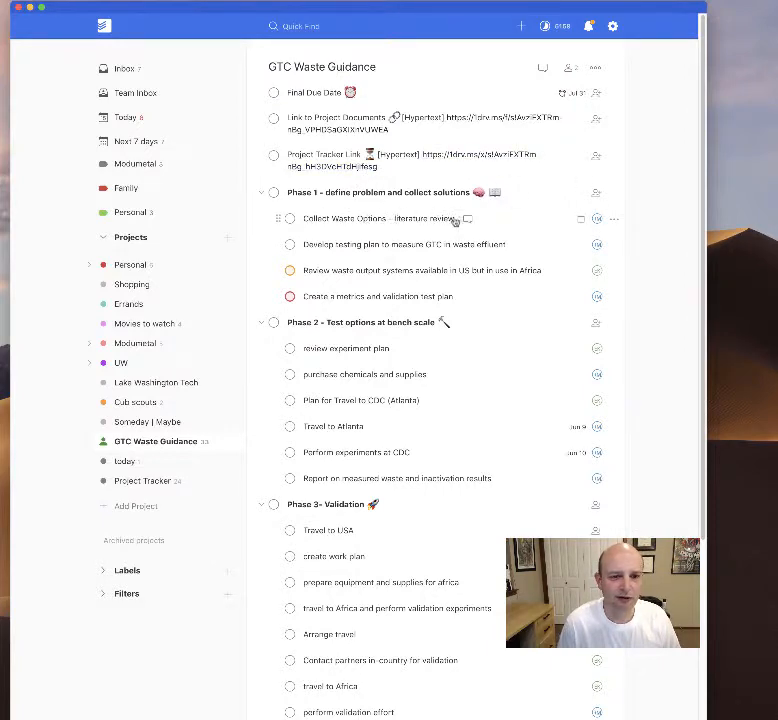
Draft a comment 'hi nd' on the Collect Waste Options task and close it without posting
{"action": "left_click", "coordinate": [468, 218]}
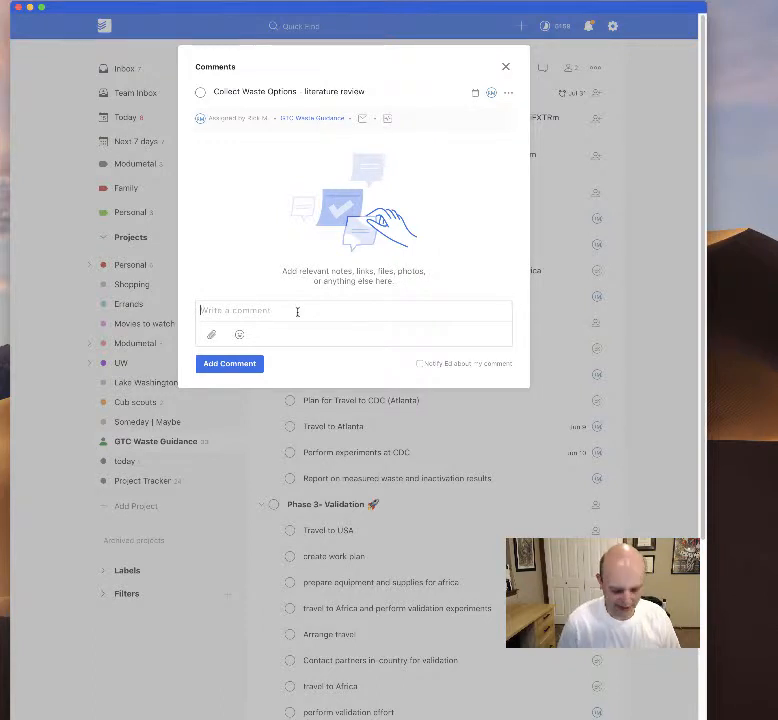
{"action": "type", "text": "hi nd"}
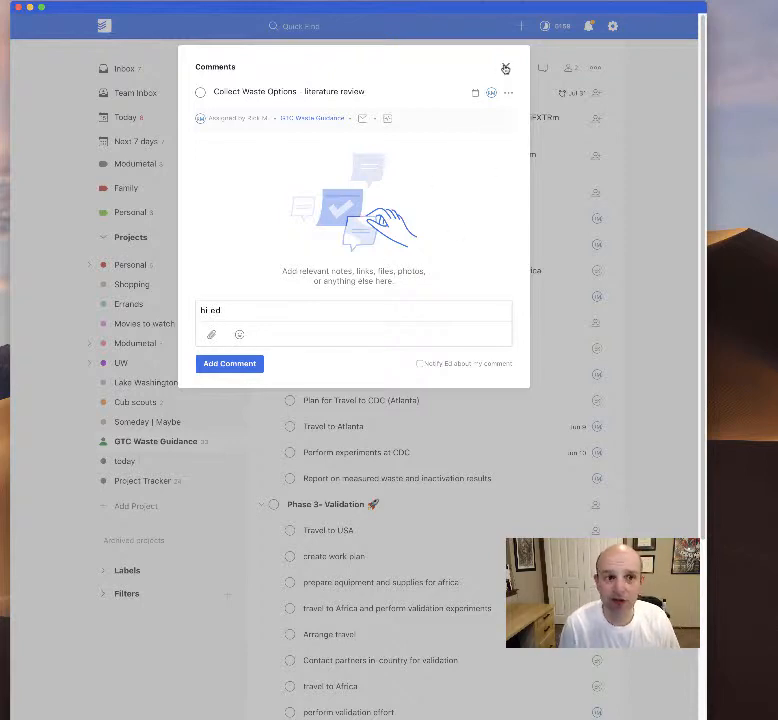
{"action": "left_click", "coordinate": [506, 68]}
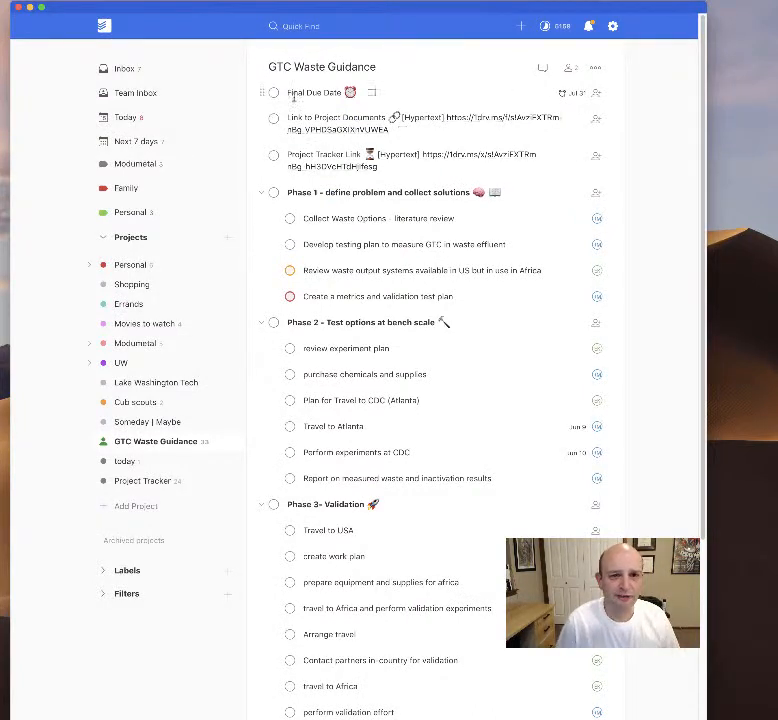
Begin adding a new task named 'new step' to the project
{"action": "left_click", "coordinate": [520, 24]}
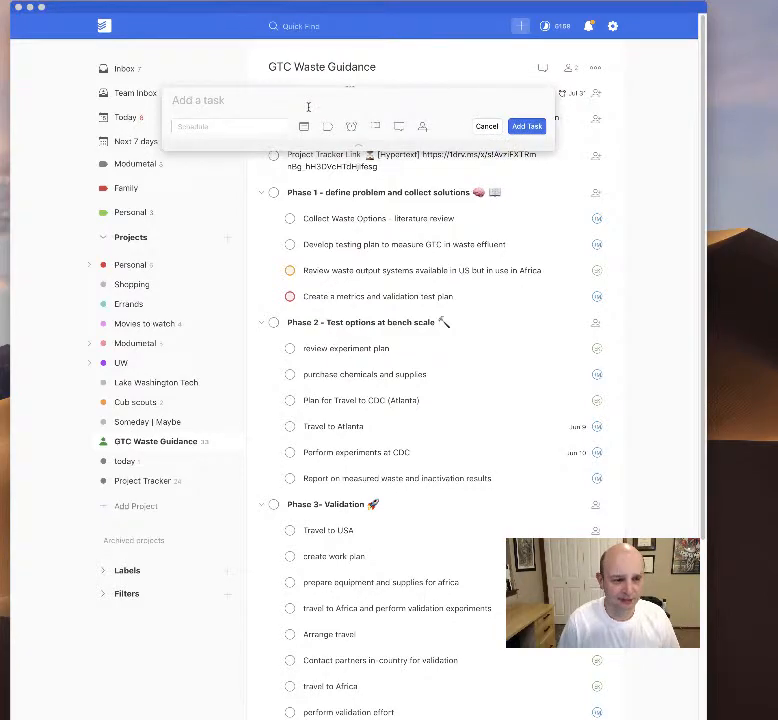
{"action": "type", "text": "new step"}
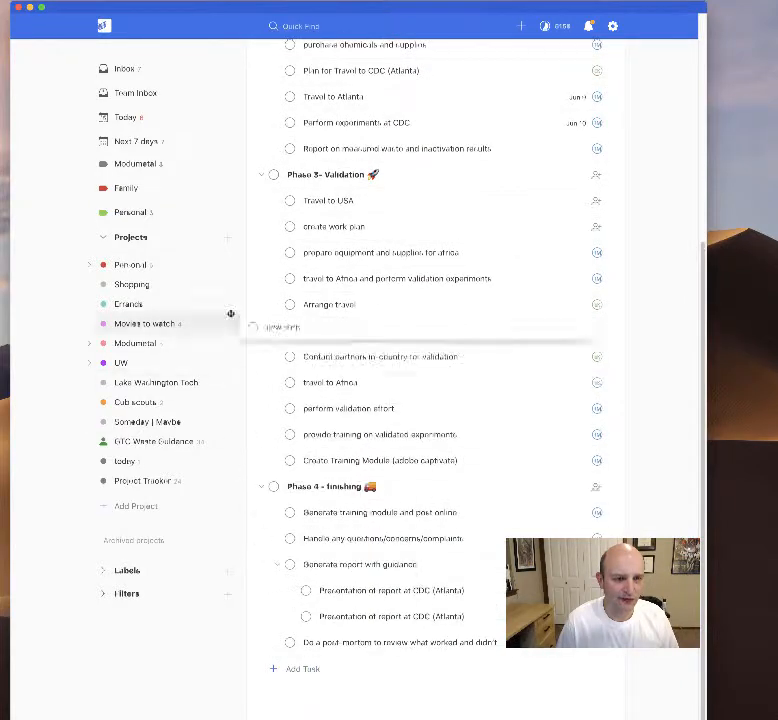
{"action": "scroll", "scroll_direction": "up", "scroll_amount": 3}
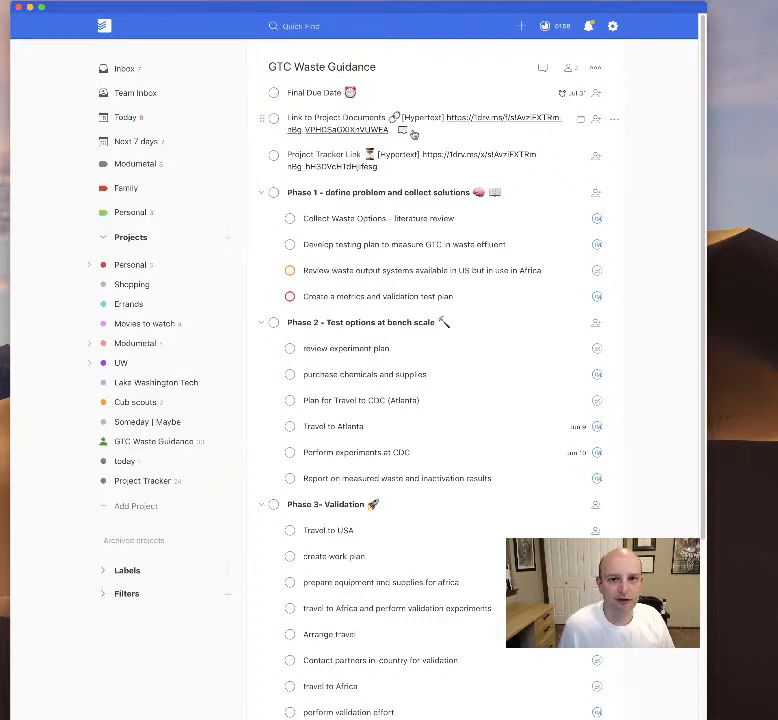
{"action": "mouse_move", "coordinate": [360, 130]}
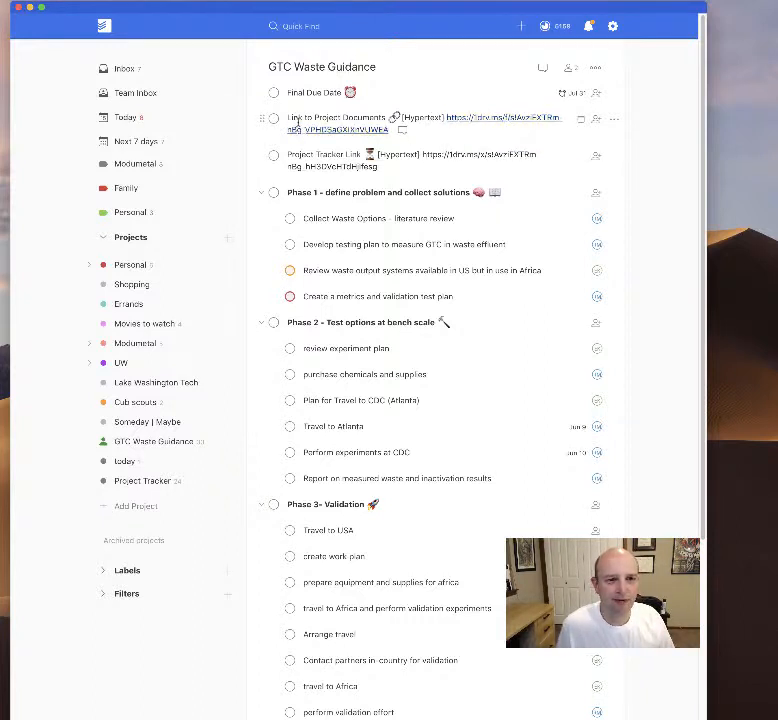
{"action": "mouse_move", "coordinate": [476, 116]}
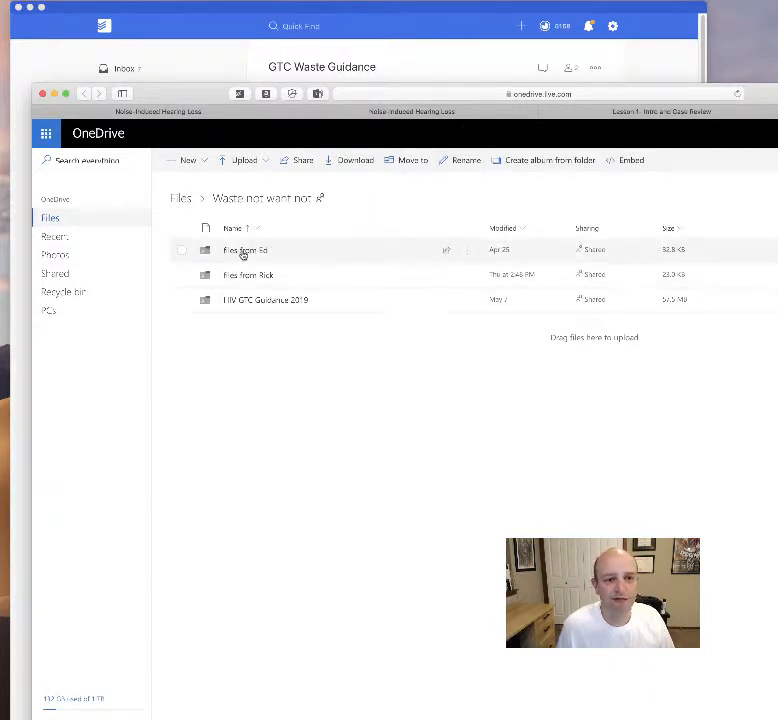
{"action": "mouse_move", "coordinate": [244, 250]}
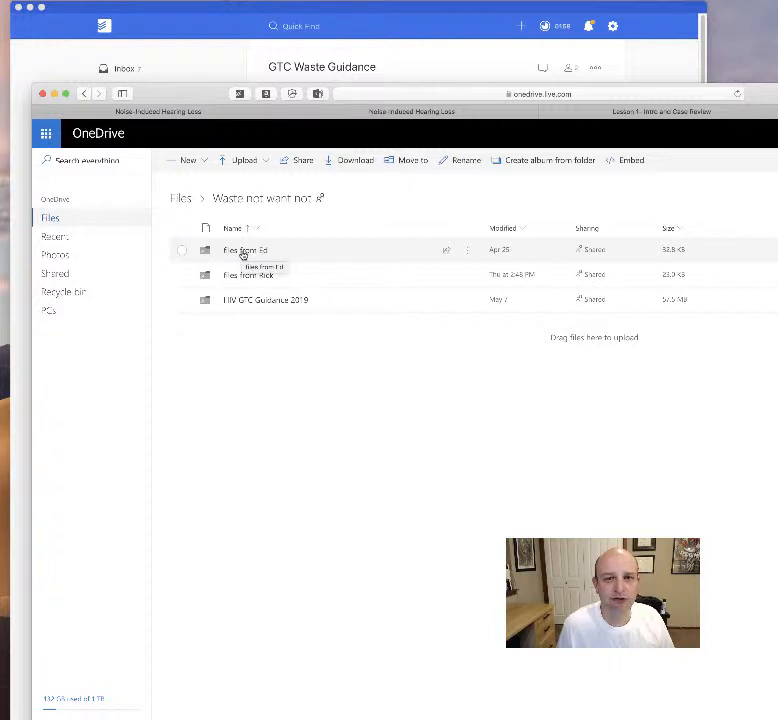
{"action": "mouse_move", "coordinate": [264, 300]}
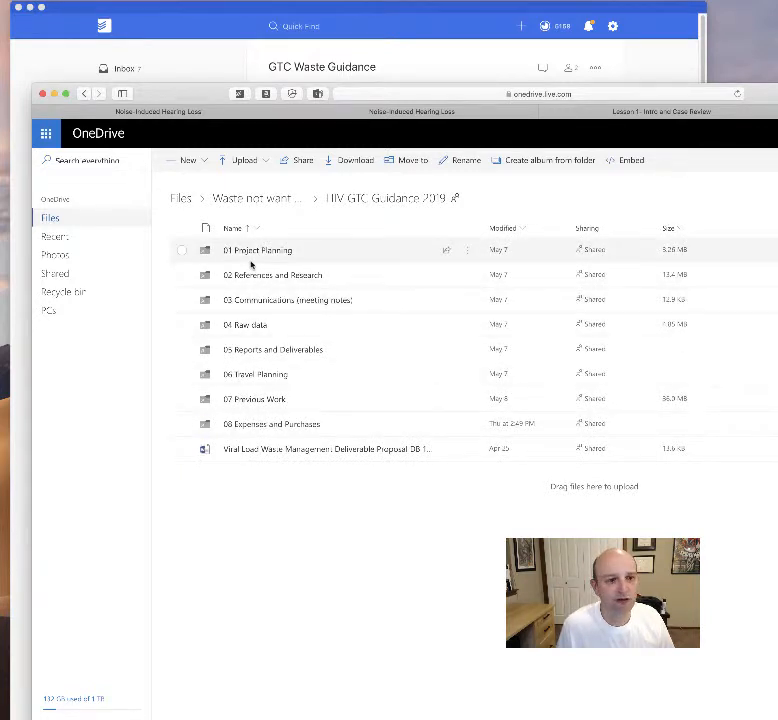
In OneDrive, look inside the 01 Project Planning and Previous Work subfolders, returning to the main project folder
{"action": "double_click", "coordinate": [272, 274]}
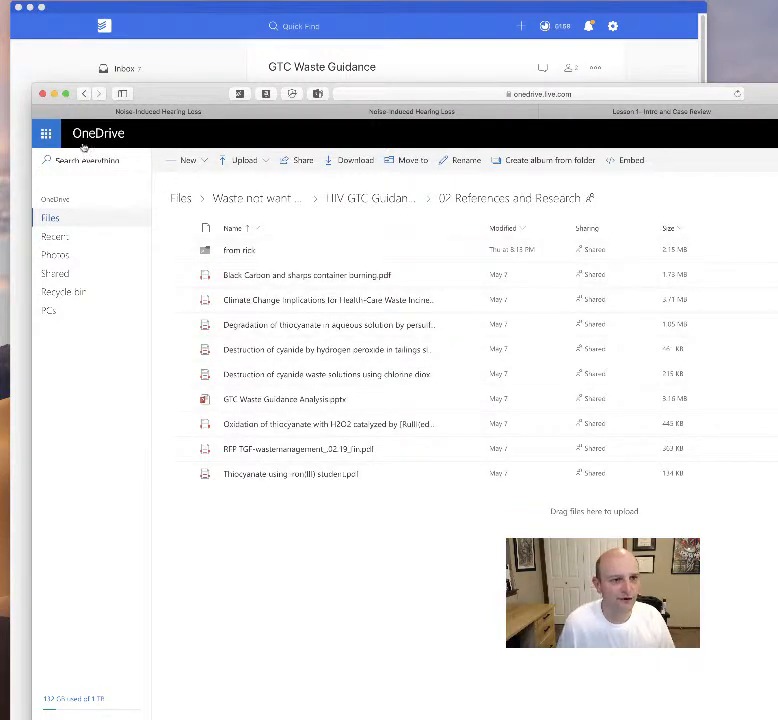
{"action": "left_click", "coordinate": [374, 198]}
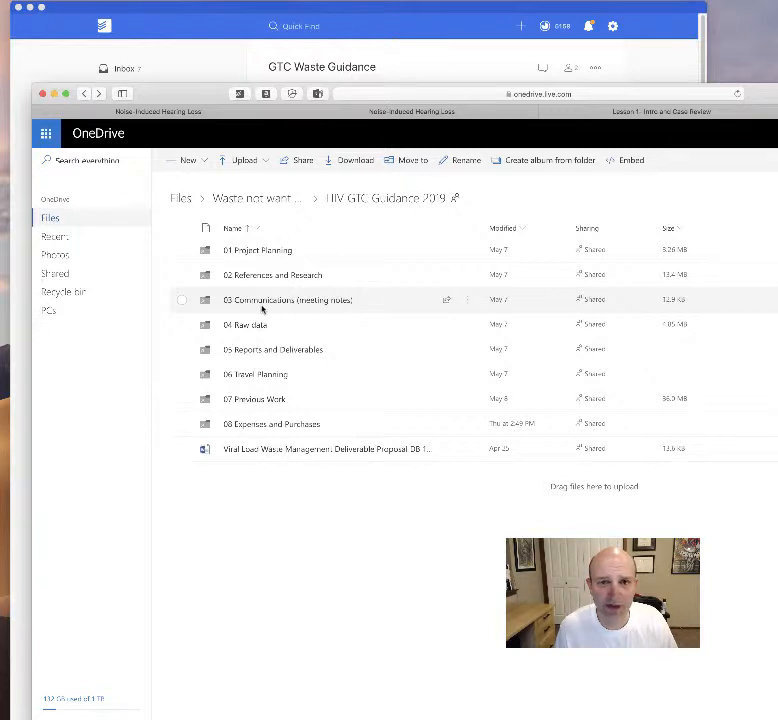
{"action": "mouse_move", "coordinate": [256, 374]}
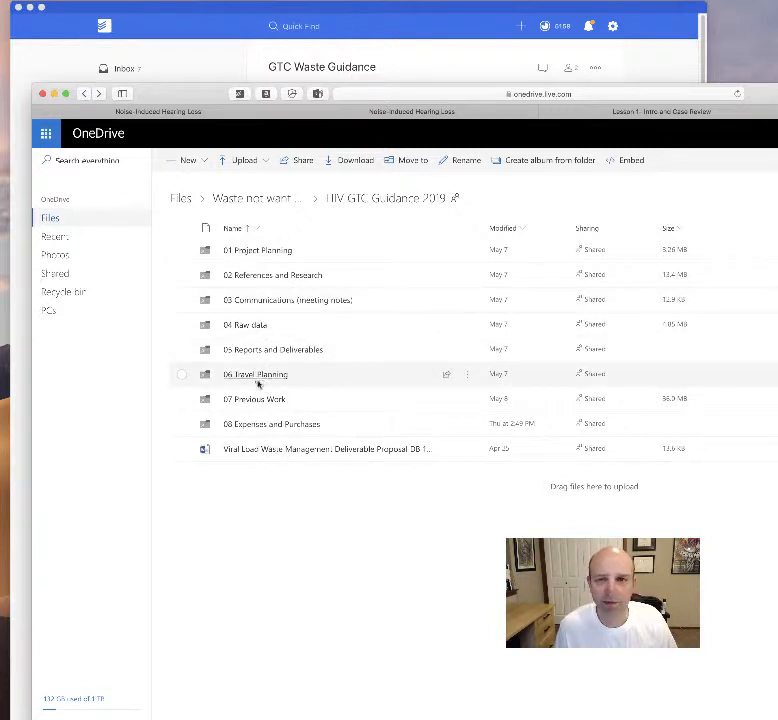
{"action": "double_click", "coordinate": [254, 398]}
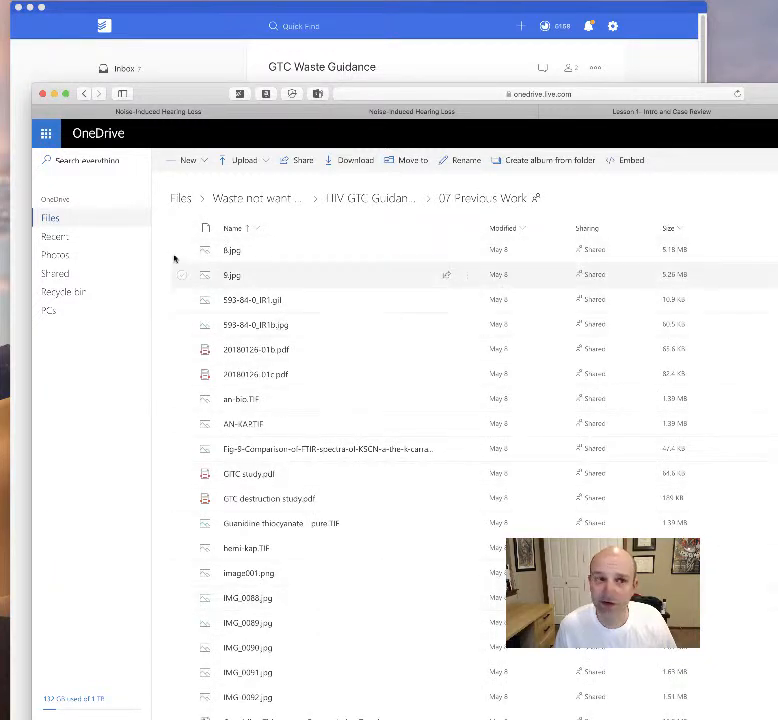
{"action": "left_click", "coordinate": [372, 198]}
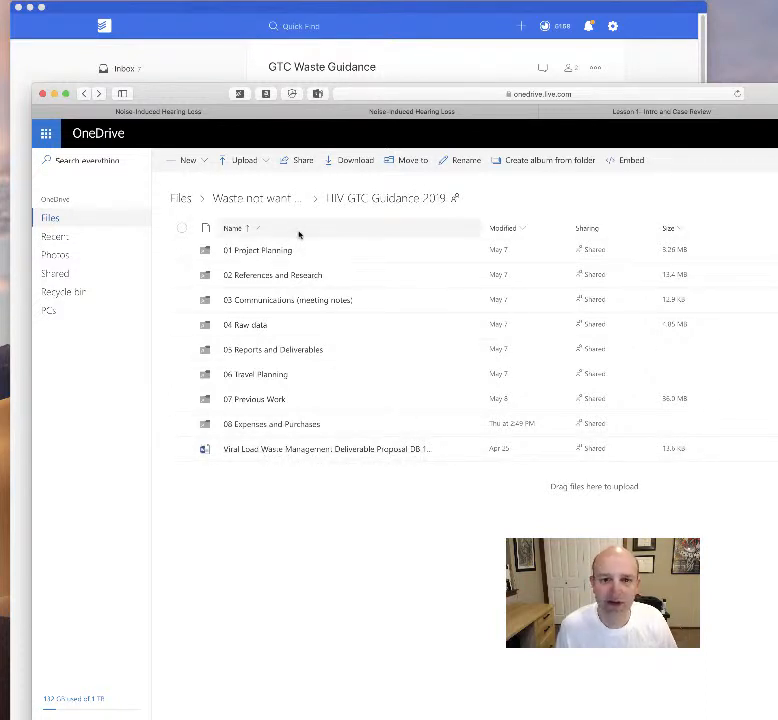
Generate a sharing link for the HIV GTC Guidance 2019 folder and copy it
{"action": "left_click", "coordinate": [300, 160]}
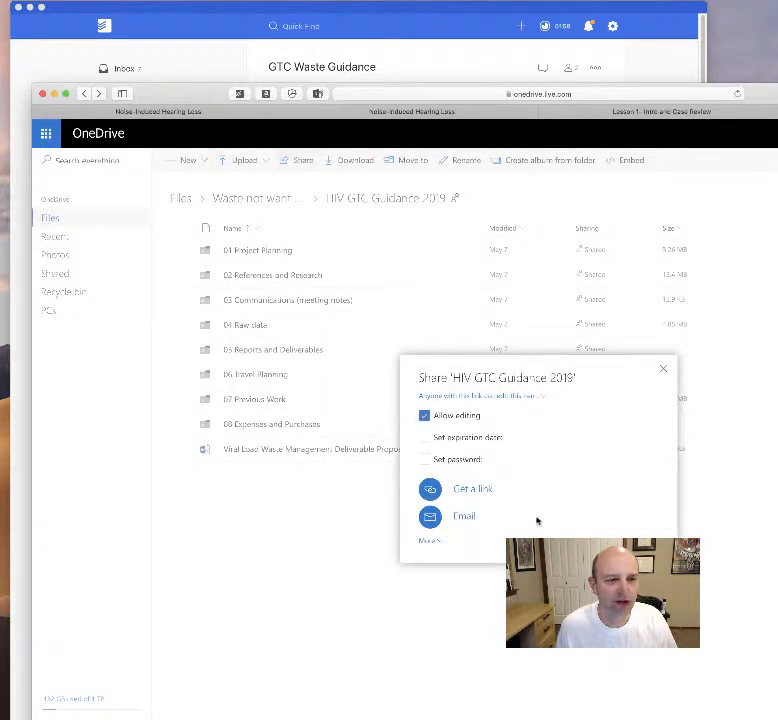
{"action": "left_click", "coordinate": [472, 488]}
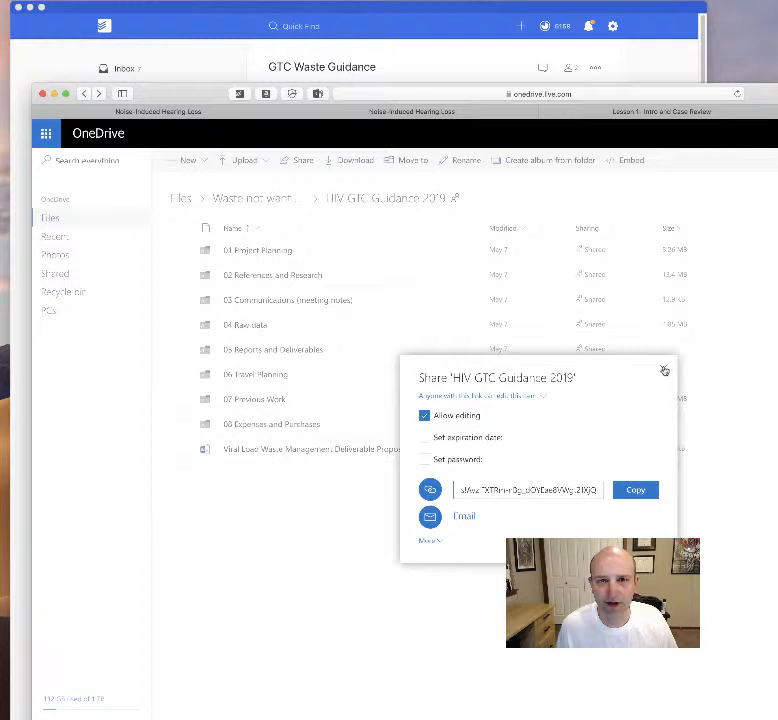
{"action": "mouse_move", "coordinate": [664, 370]}
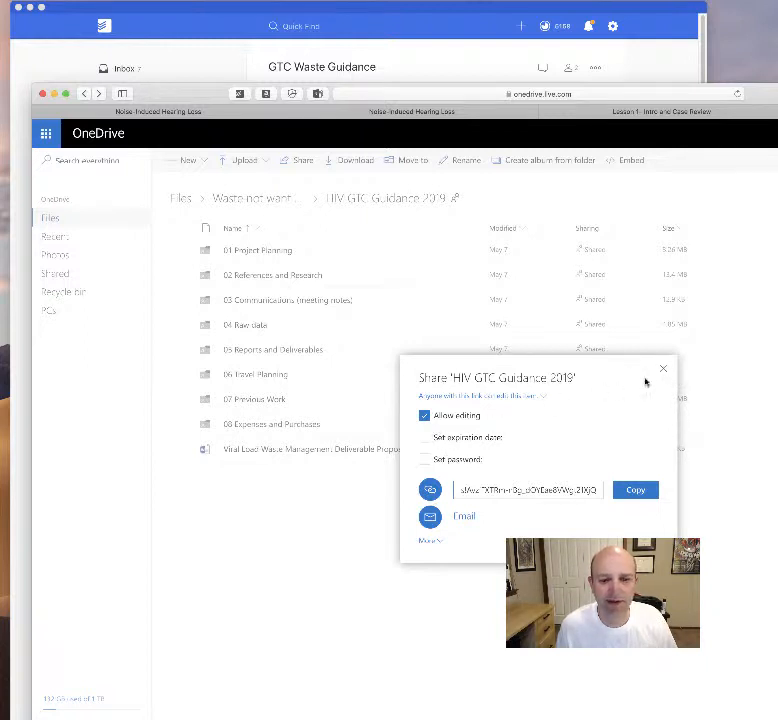
{"action": "left_click", "coordinate": [664, 368]}
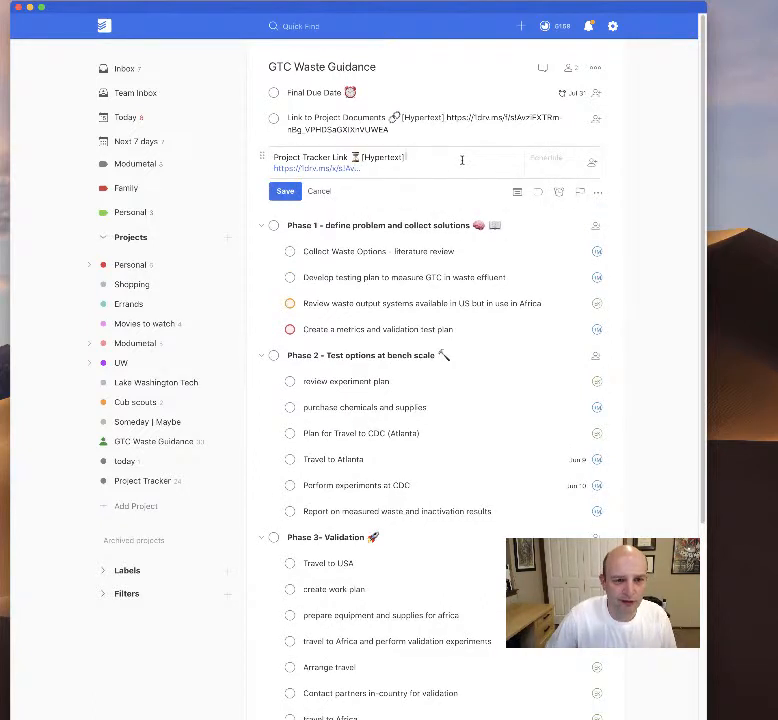
Cancel editing the Project Tracker Link task and follow its link to the tracker spreadsheet
{"action": "left_click", "coordinate": [596, 118]}
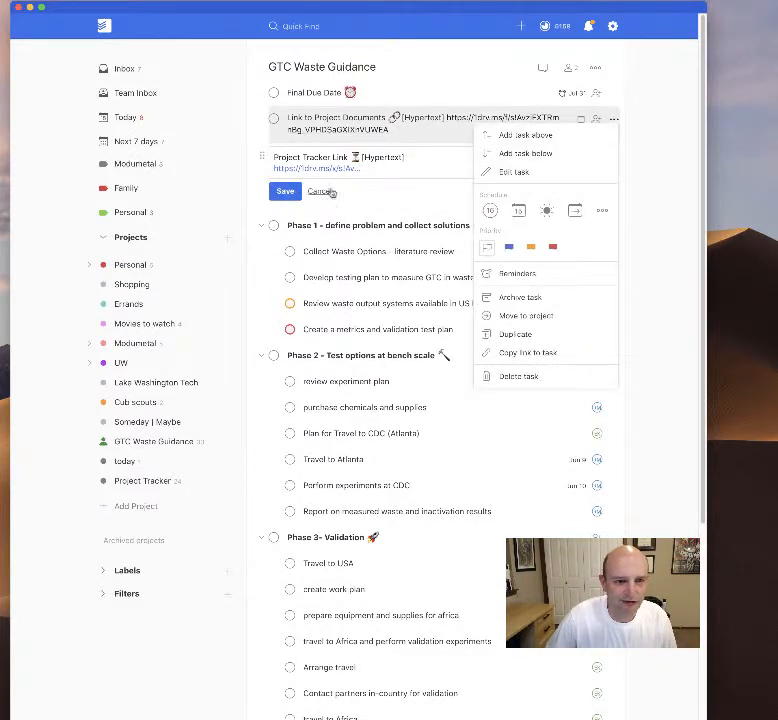
{"action": "left_click", "coordinate": [322, 192]}
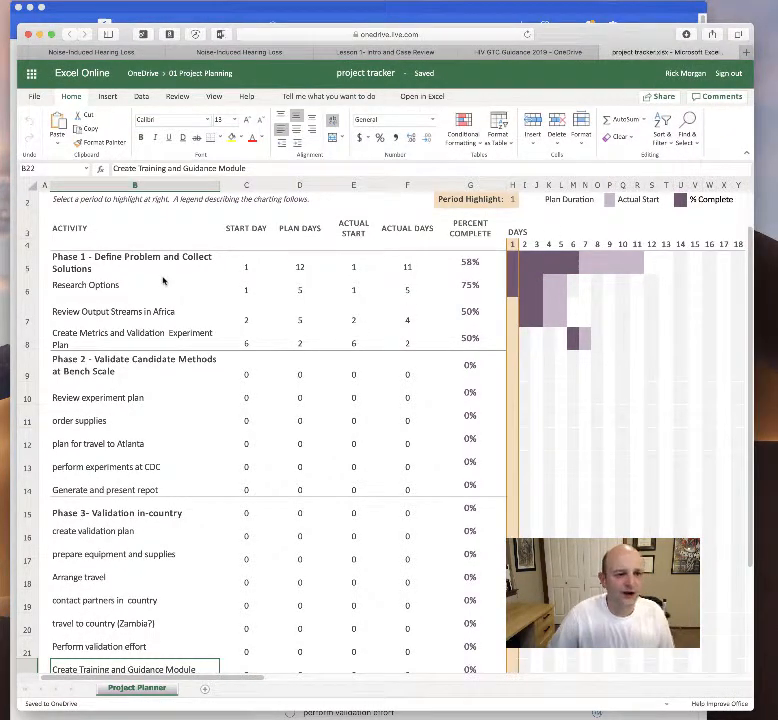
{"action": "mouse_move", "coordinate": [240, 202]}
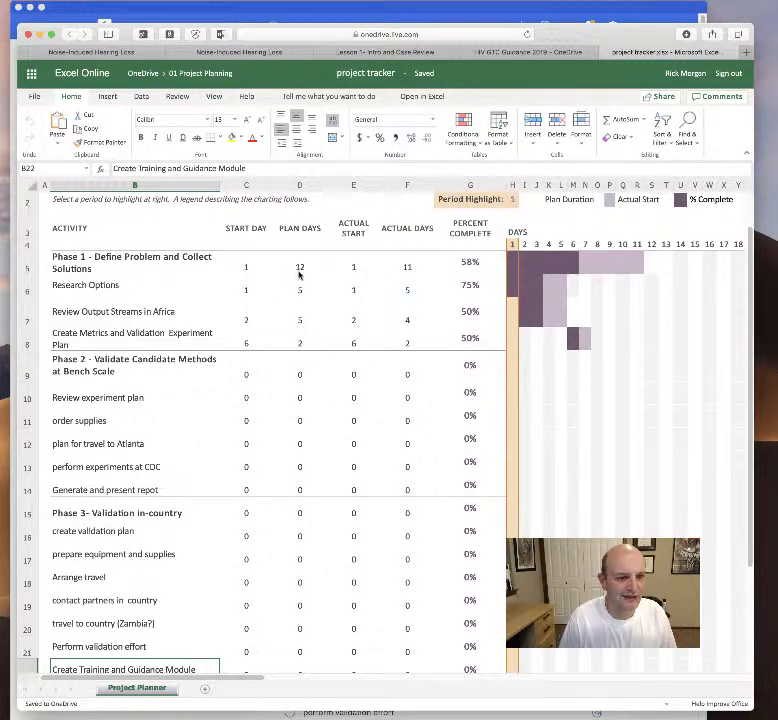
Set Research Options to 8 plan days and 8 actual days in the tracker
{"action": "left_click", "coordinate": [300, 286]}
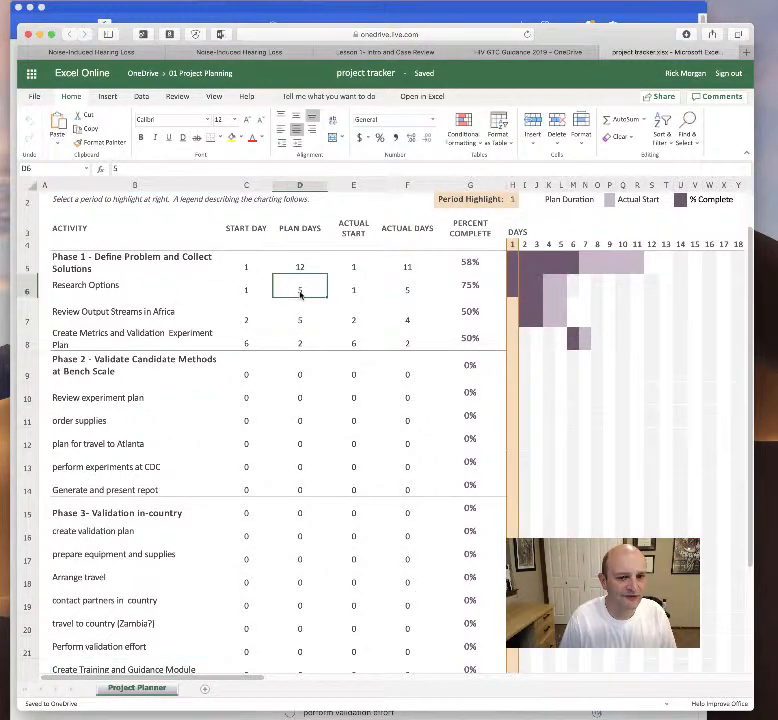
{"action": "type", "text": "8"}
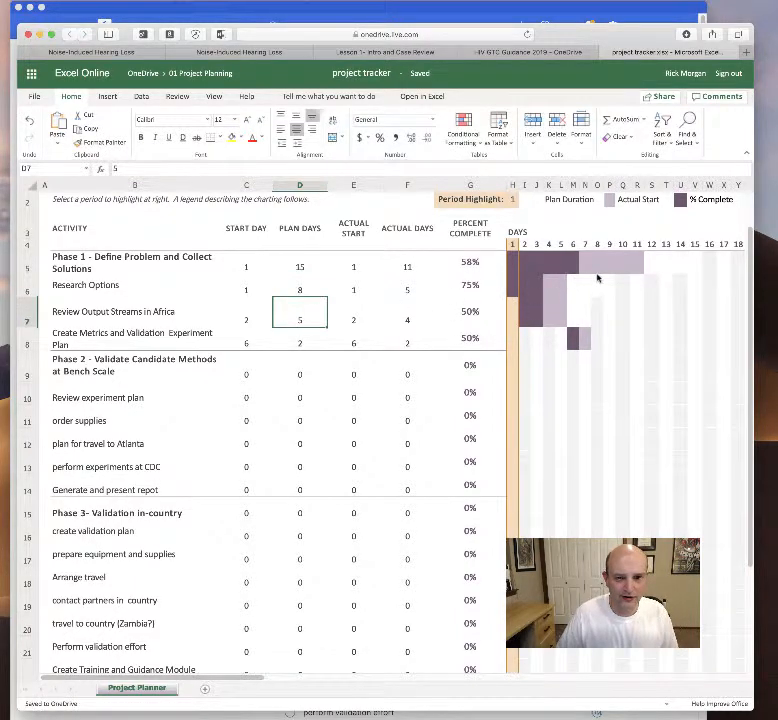
{"action": "left_click", "coordinate": [408, 284]}
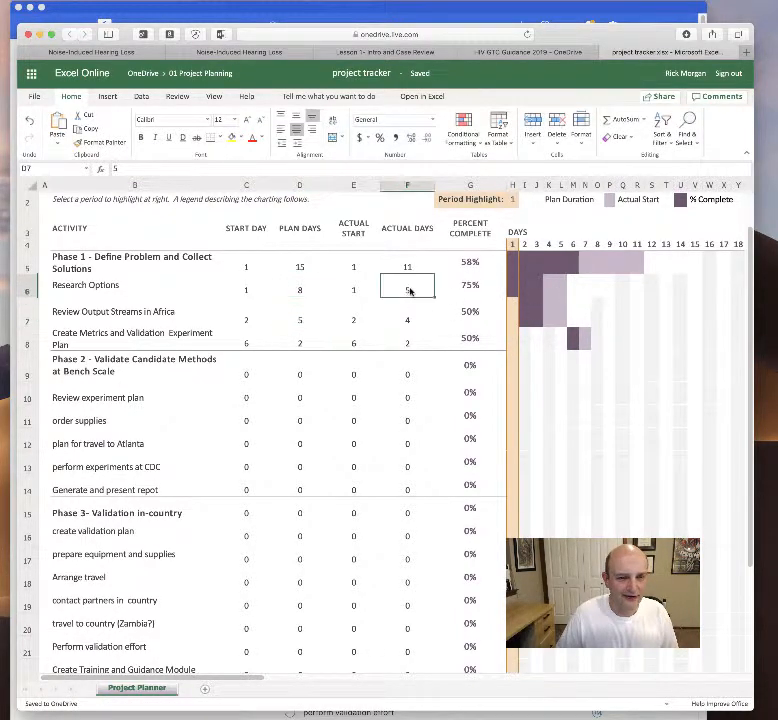
{"action": "left_click", "coordinate": [408, 312]}
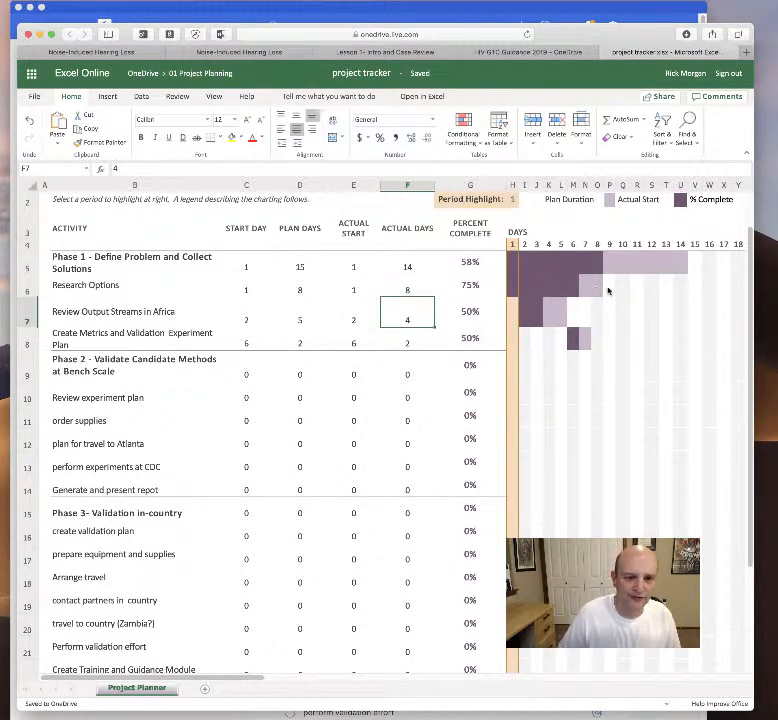
Update the Research Options Percent Complete cell to mark it complete
{"action": "left_click", "coordinate": [470, 284]}
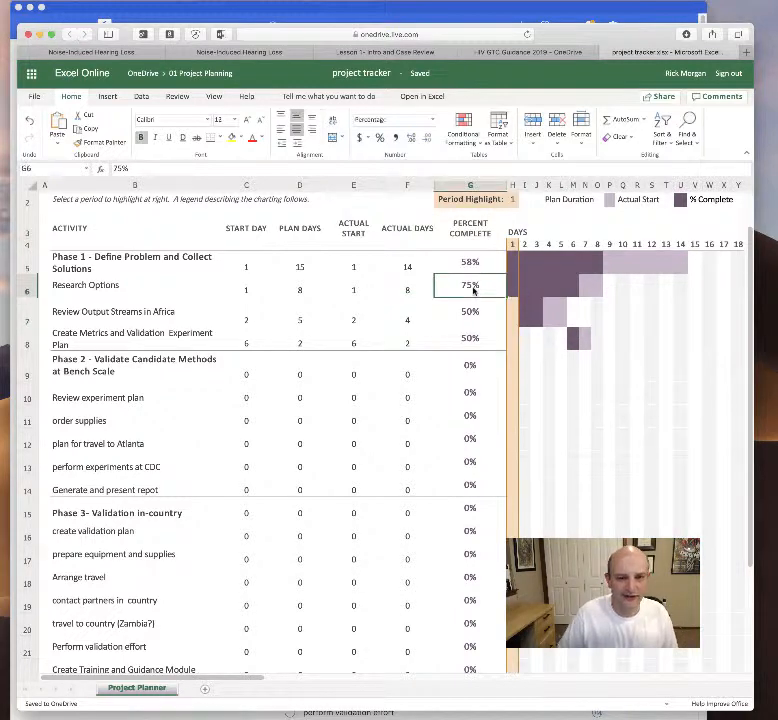
{"action": "left_click", "coordinate": [470, 312]}
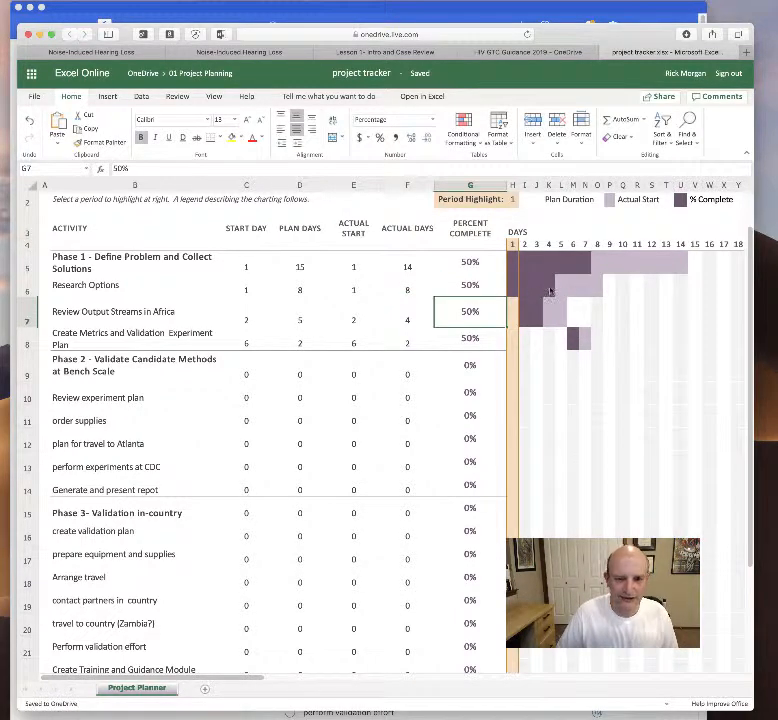
{"action": "left_click", "coordinate": [470, 284]}
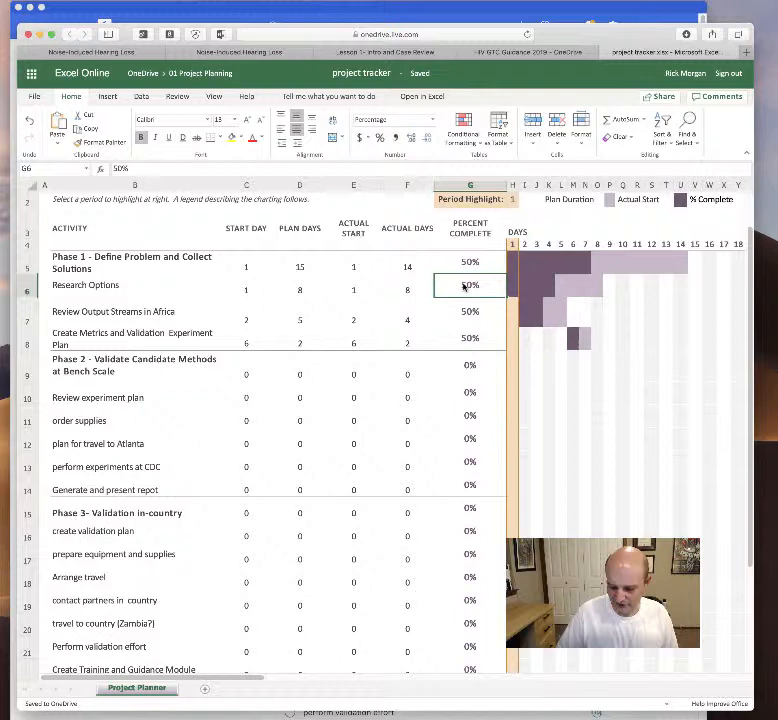
{"action": "type", "text": "12%"}
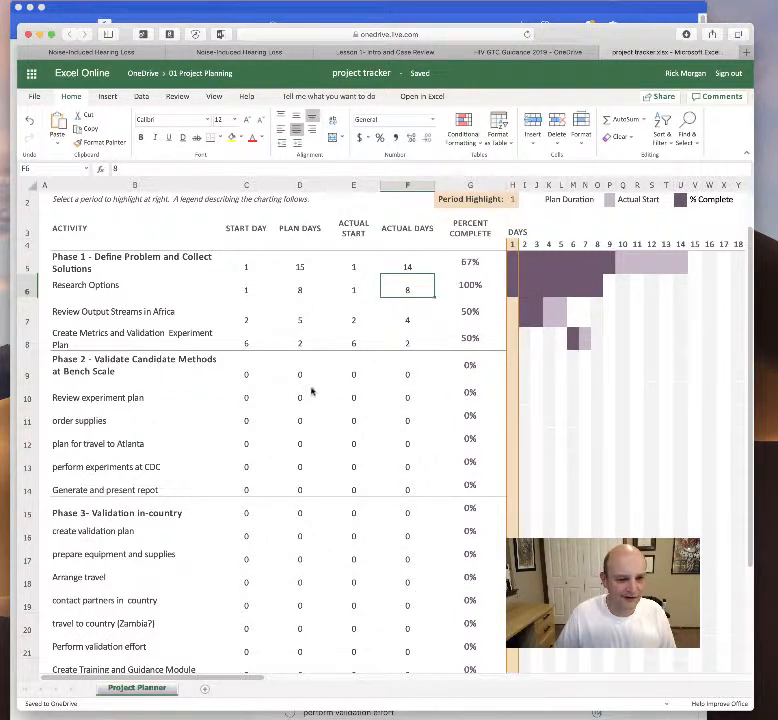
{"action": "mouse_move", "coordinate": [332, 430]}
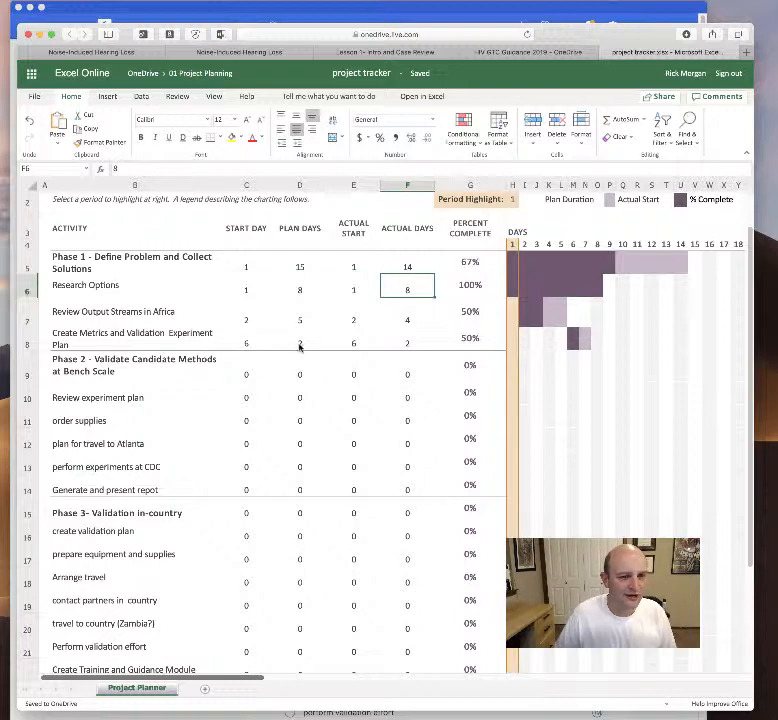
{"action": "left_click", "coordinate": [246, 396]}
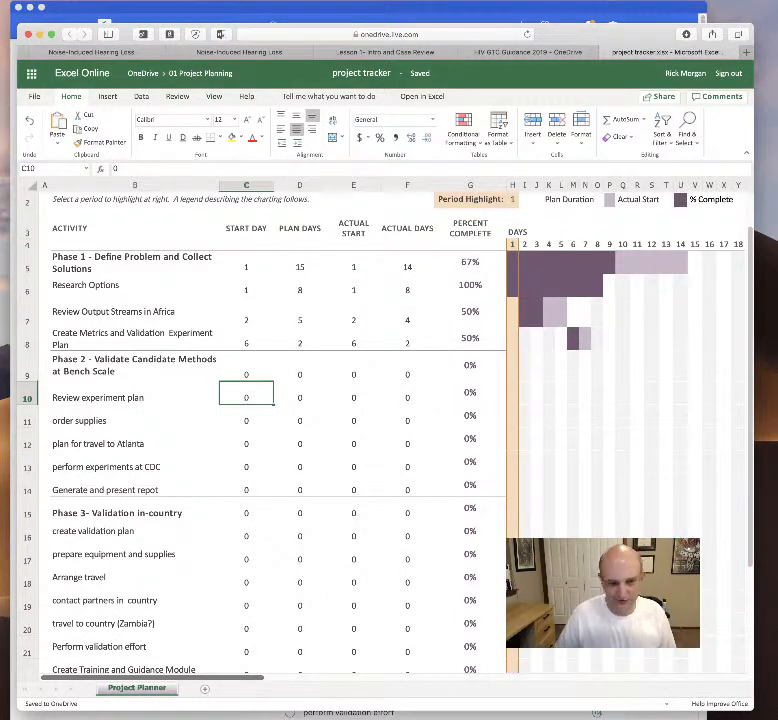
{"action": "left_click", "coordinate": [300, 396]}
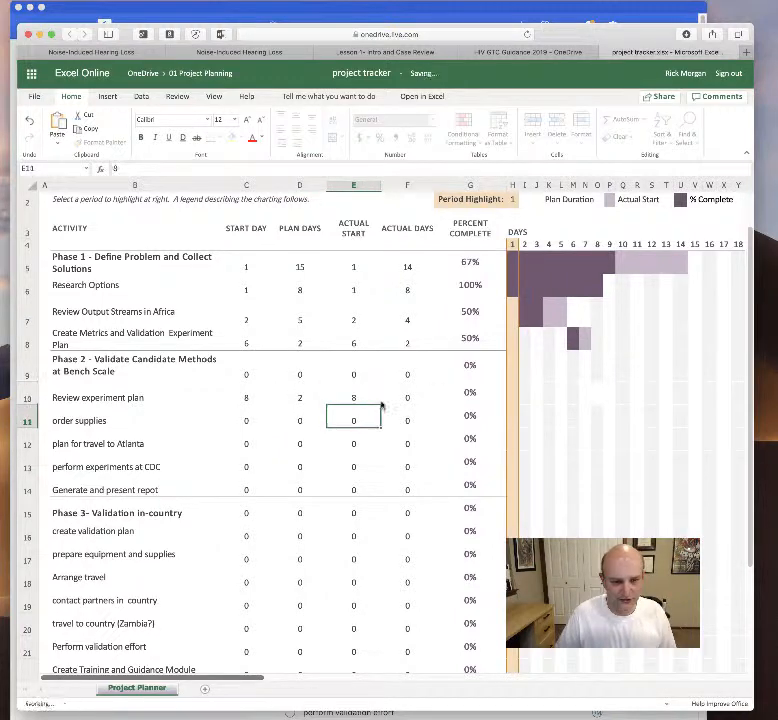
{"action": "left_click", "coordinate": [408, 414]}
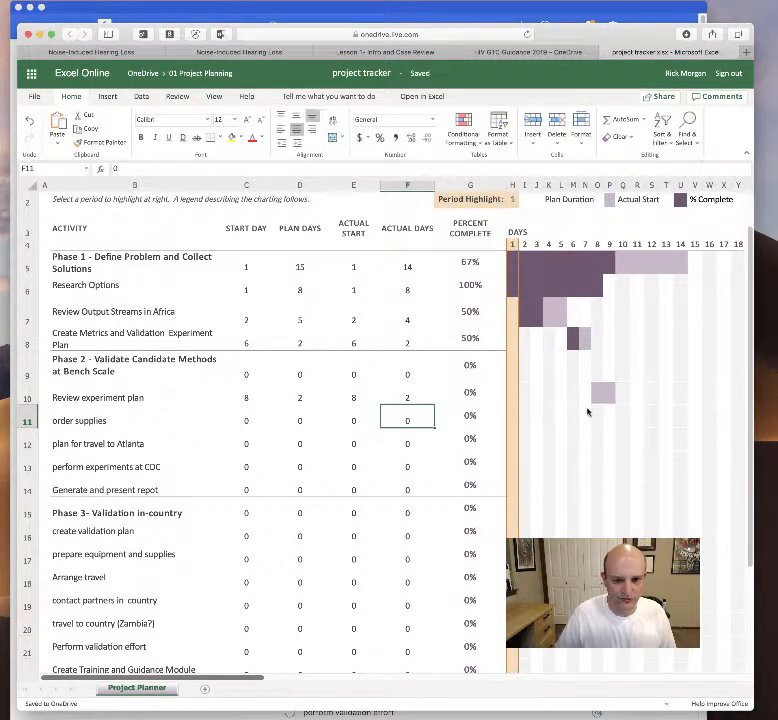
{"action": "left_click", "coordinate": [470, 396]}
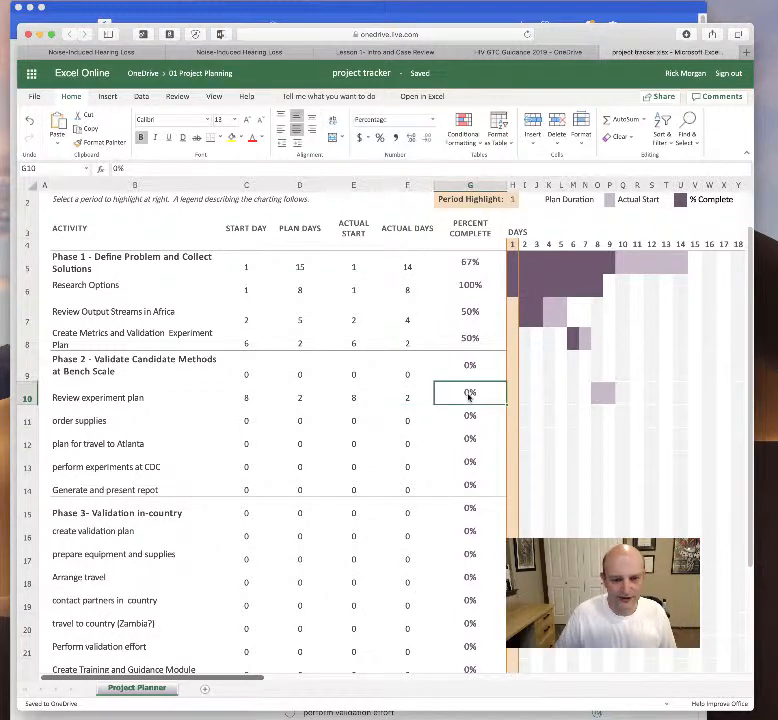
{"action": "left_click", "coordinate": [470, 414]}
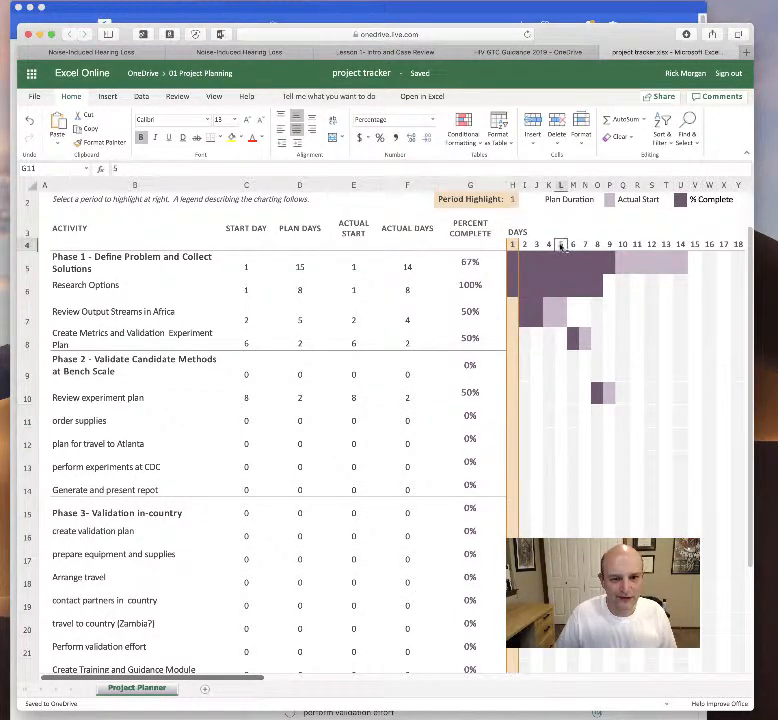
{"action": "left_click", "coordinate": [512, 200]}
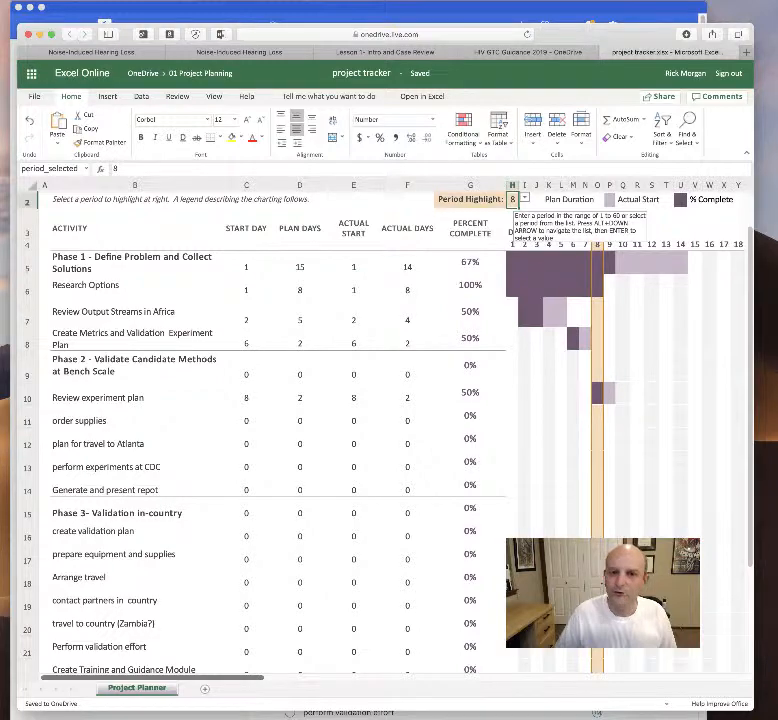
{"action": "scroll", "scroll_direction": "down", "scroll_amount": 3}
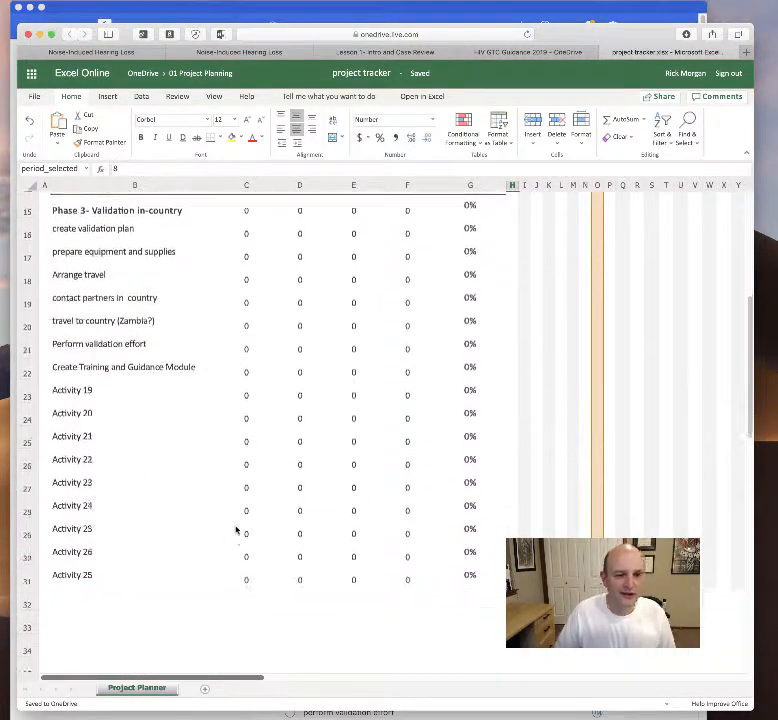
{"action": "scroll", "scroll_direction": "up", "scroll_amount": 3}
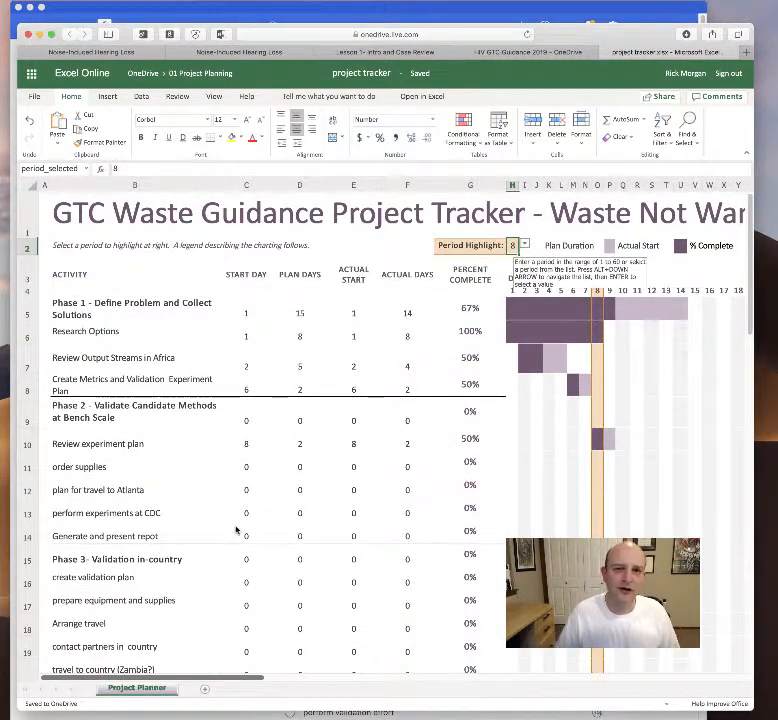
{"action": "left_click", "coordinate": [246, 532]}
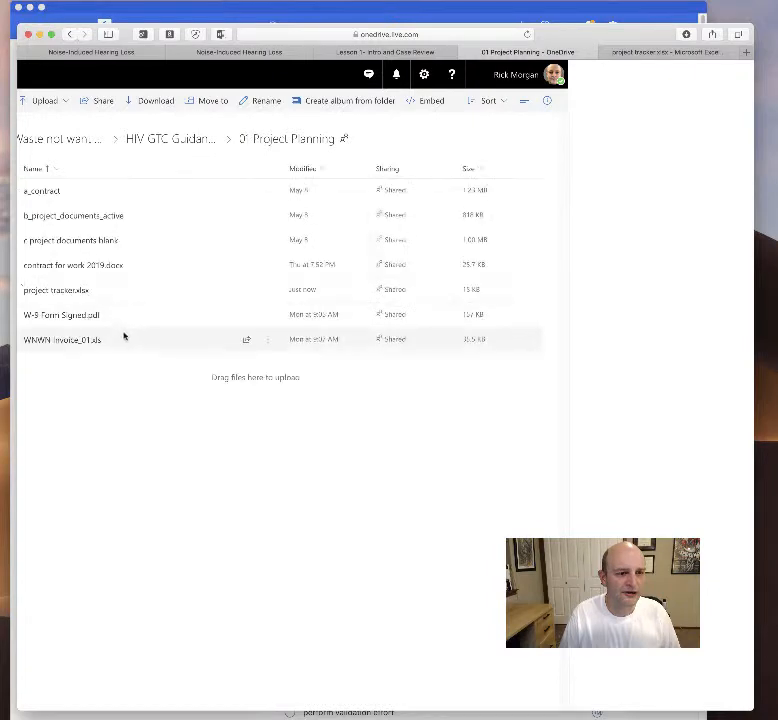
{"action": "mouse_move", "coordinate": [56, 290]}
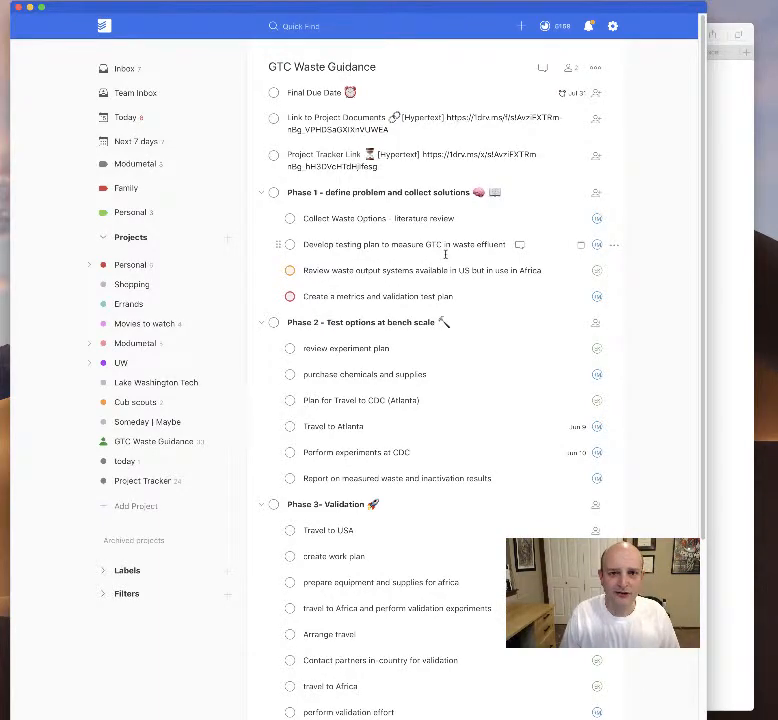
Scroll the Project Planning folder listing, then switch to the Canvas training course
{"action": "scroll", "scroll_direction": "down", "scroll_amount": 3}
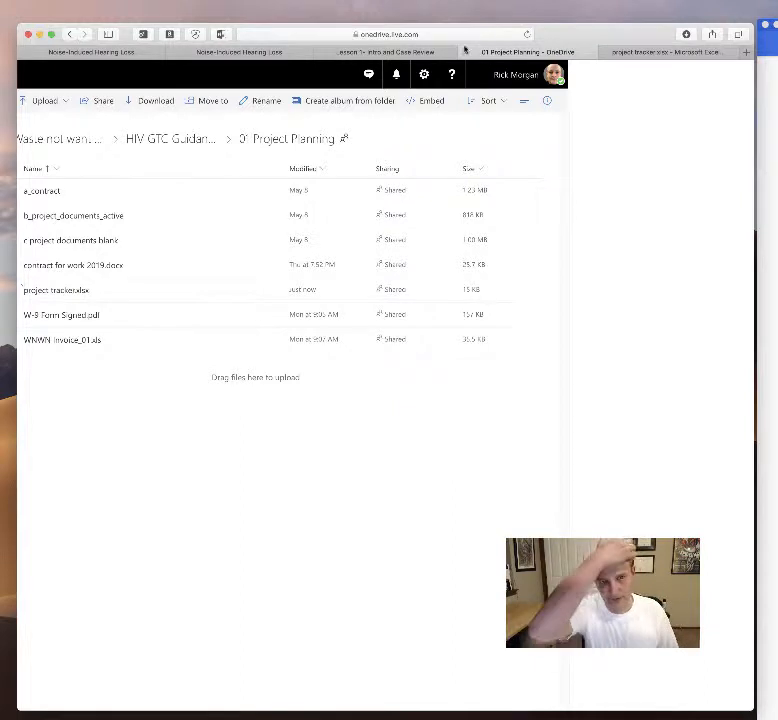
{"action": "left_click", "coordinate": [384, 52]}
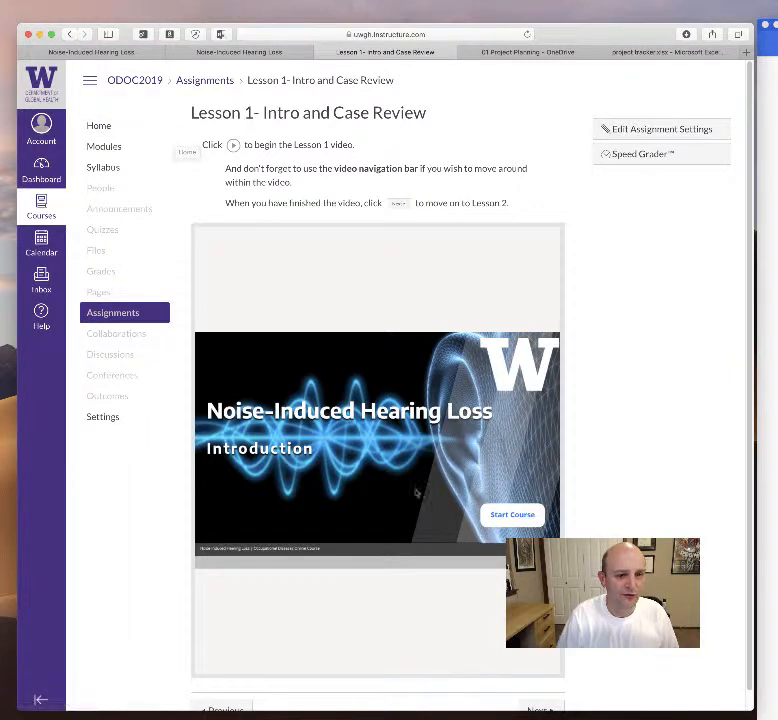
{"action": "mouse_move", "coordinate": [98, 124]}
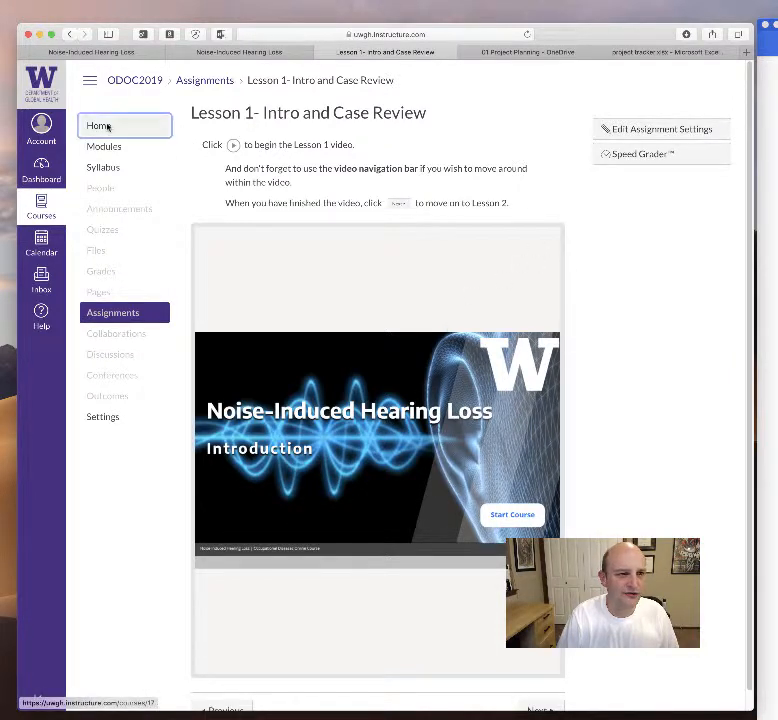
From the course Home and Modules list, reopen Lesson 1 - Intro and Case Review and start its video
{"action": "left_click", "coordinate": [100, 124]}
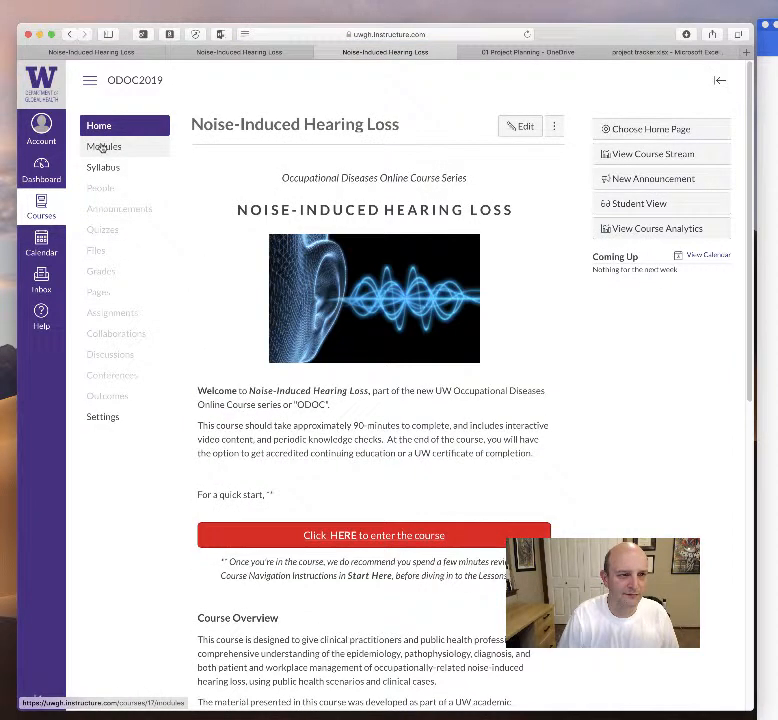
{"action": "left_click", "coordinate": [104, 146]}
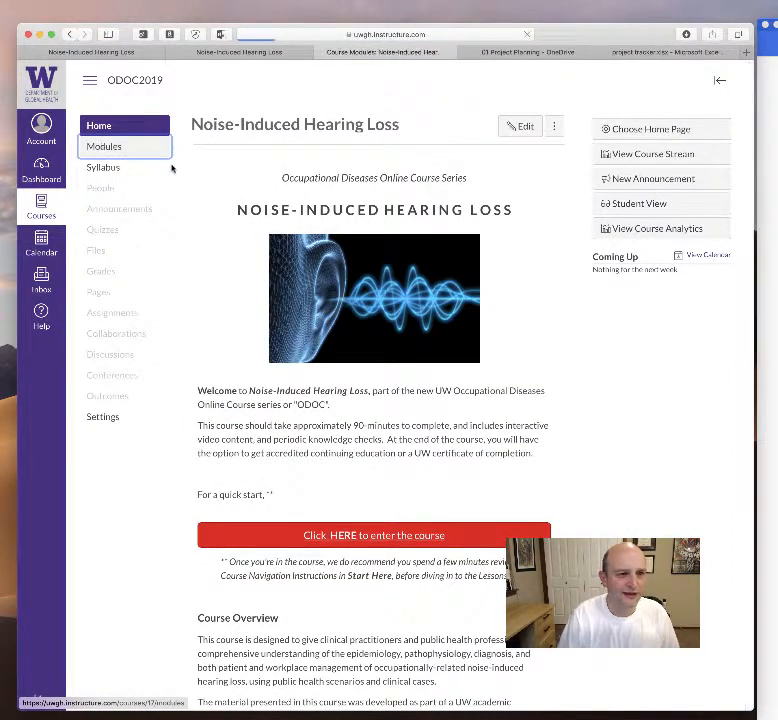
{"action": "left_click", "coordinate": [104, 146]}
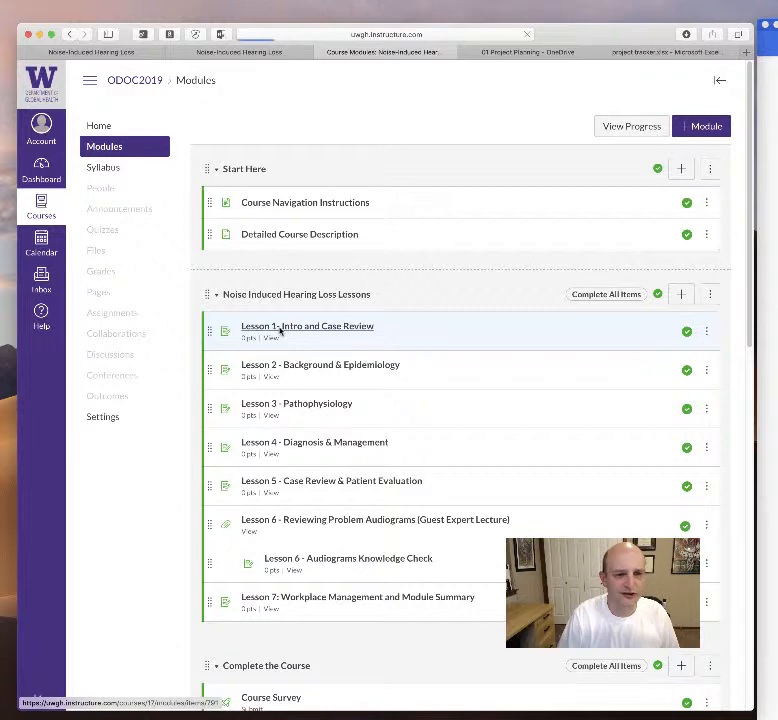
{"action": "left_click", "coordinate": [308, 326]}
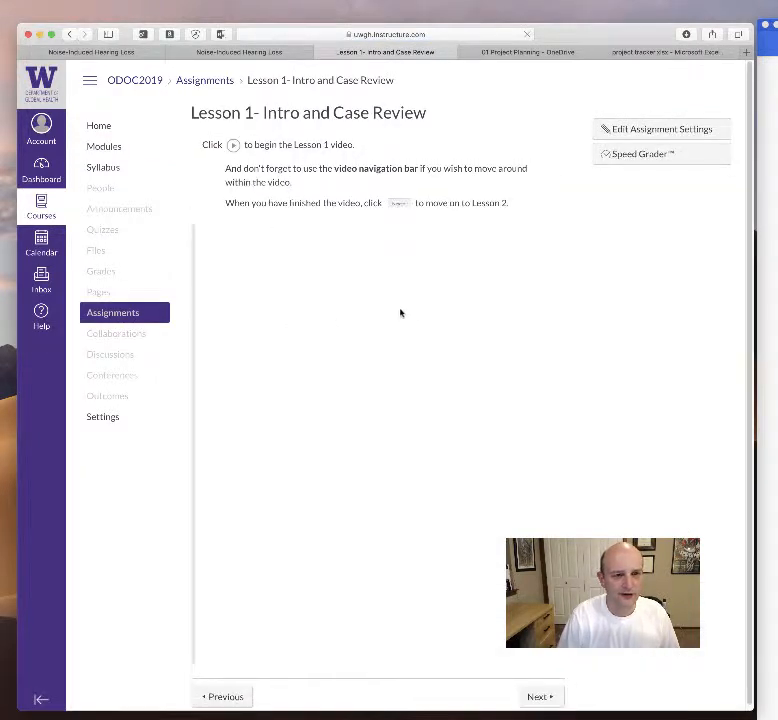
{"action": "left_click", "coordinate": [234, 144]}
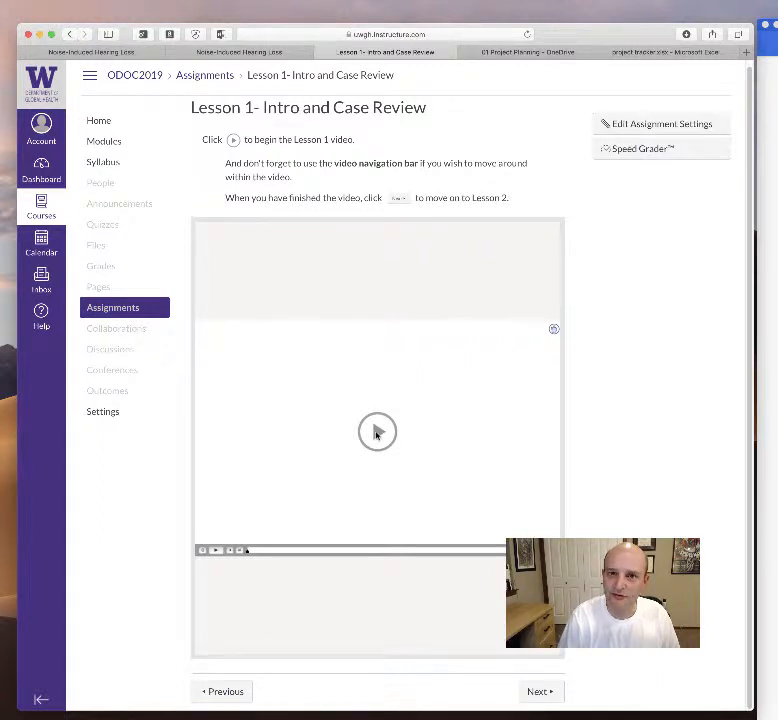
Play the Lesson 1 video and skip forward past the module overview to the Case Overview slide
{"action": "left_click", "coordinate": [376, 432]}
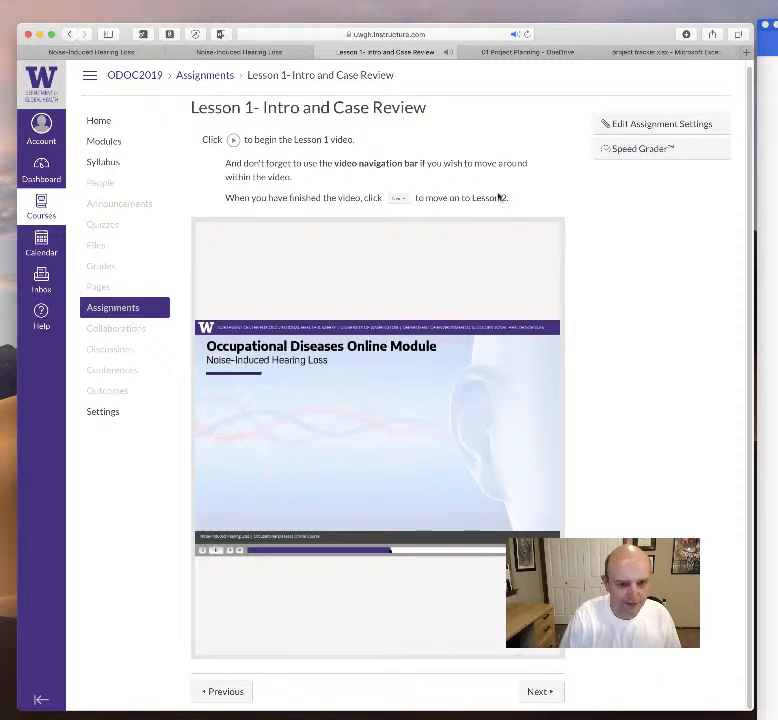
{"action": "mouse_move", "coordinate": [428, 388]}
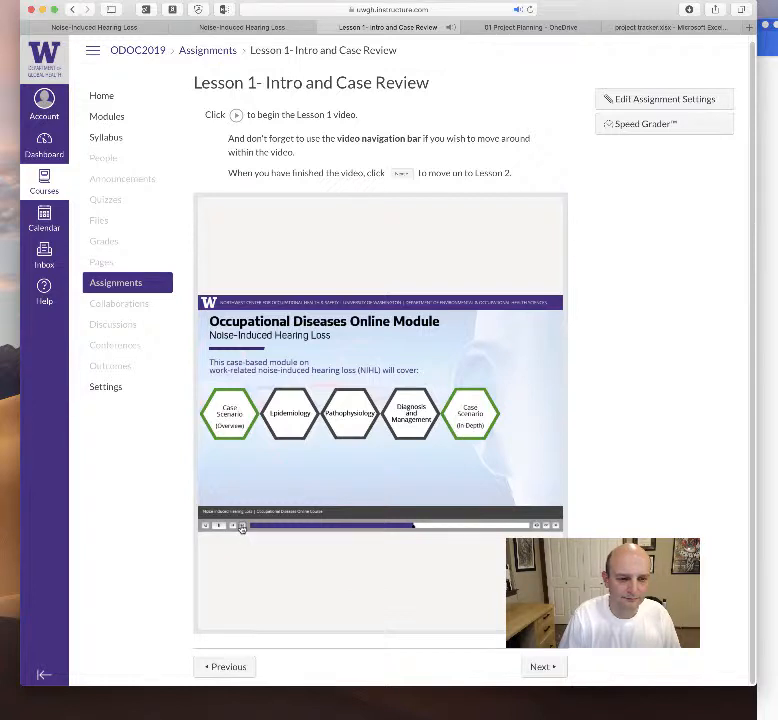
{"action": "mouse_move", "coordinate": [242, 526]}
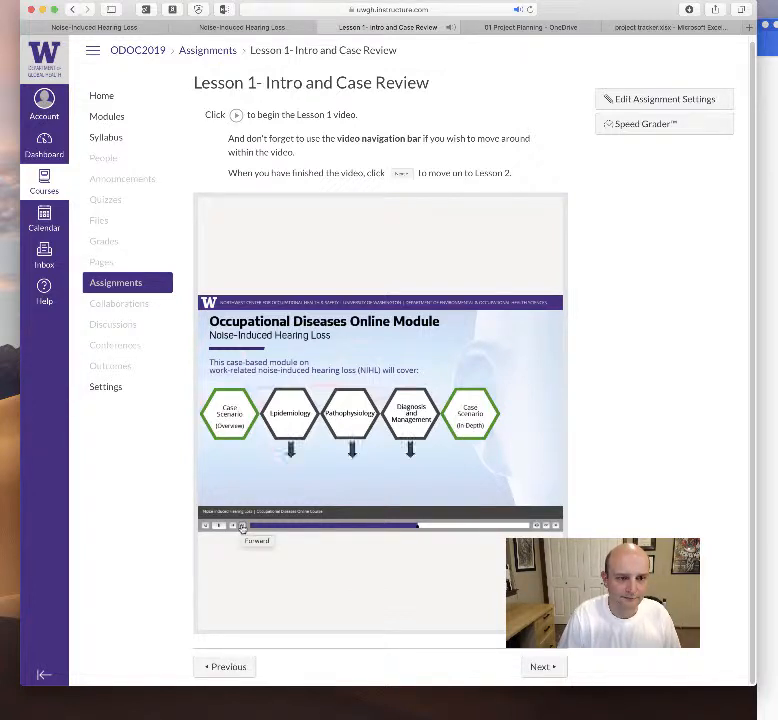
{"action": "left_click", "coordinate": [242, 524]}
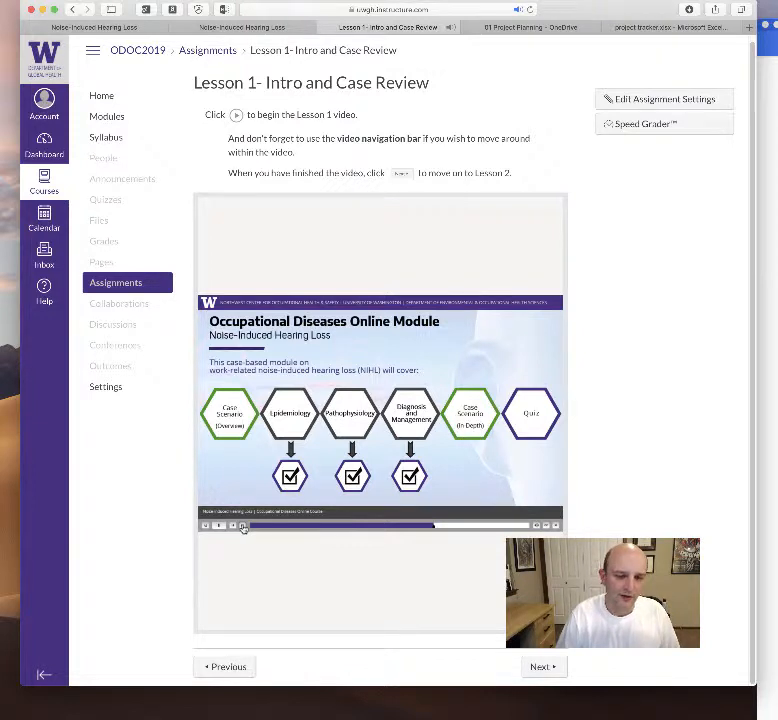
{"action": "left_click", "coordinate": [244, 524]}
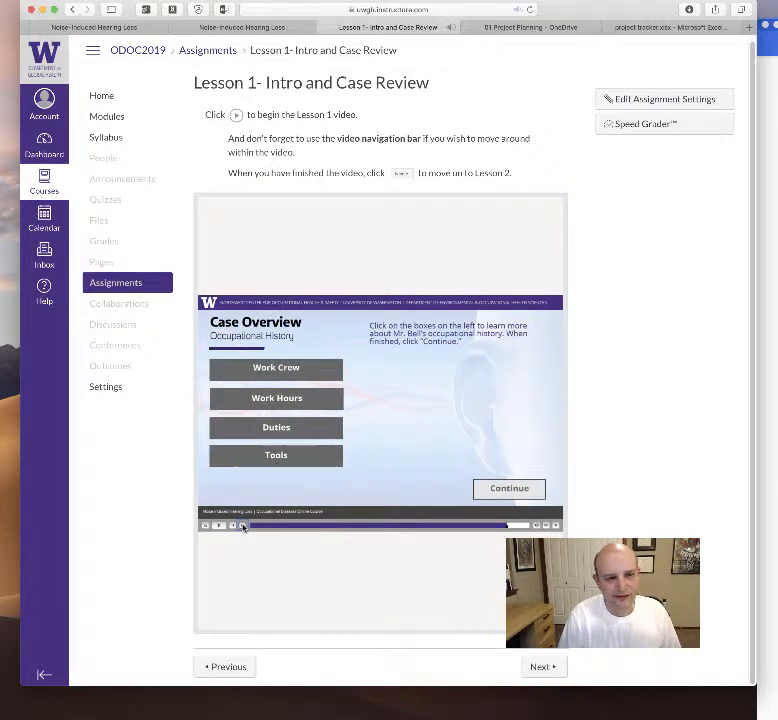
Reveal the Work Hours case details on the Case Overview slide and continue past it
{"action": "left_click", "coordinate": [276, 398]}
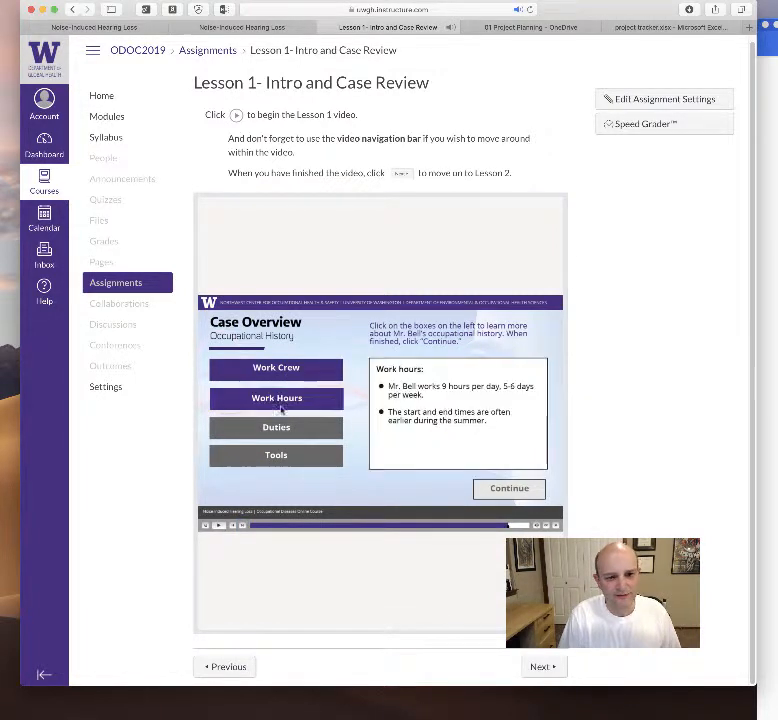
{"action": "left_click", "coordinate": [276, 456]}
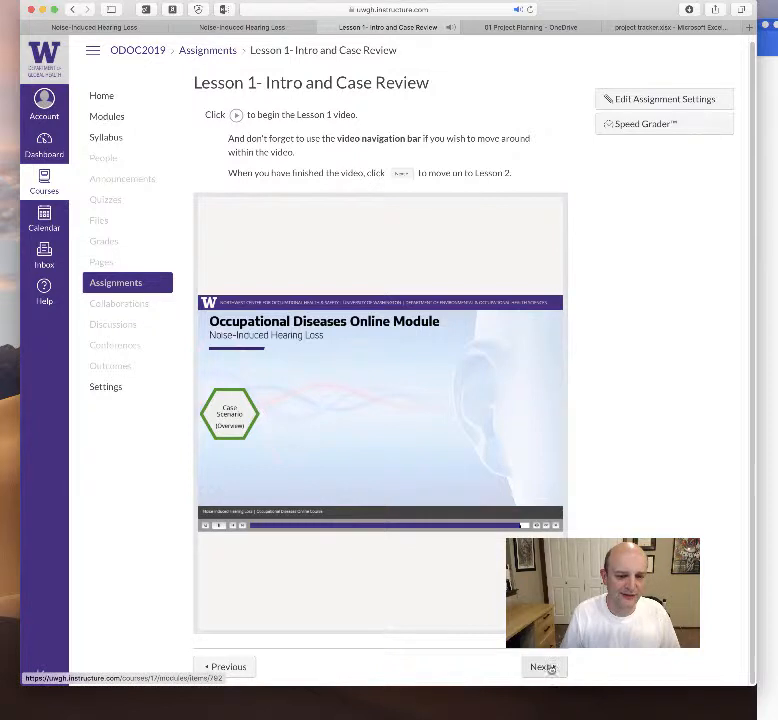
Move on to Lesson 2 Background & Epidemiology and submit an answer to its NIHL knowledge check
{"action": "left_click", "coordinate": [544, 668]}
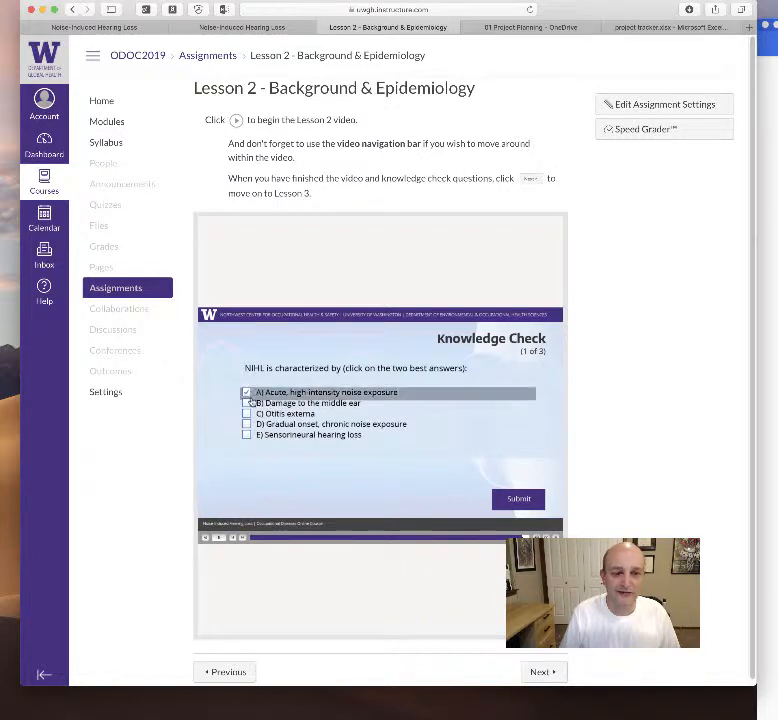
{"action": "left_click", "coordinate": [518, 498]}
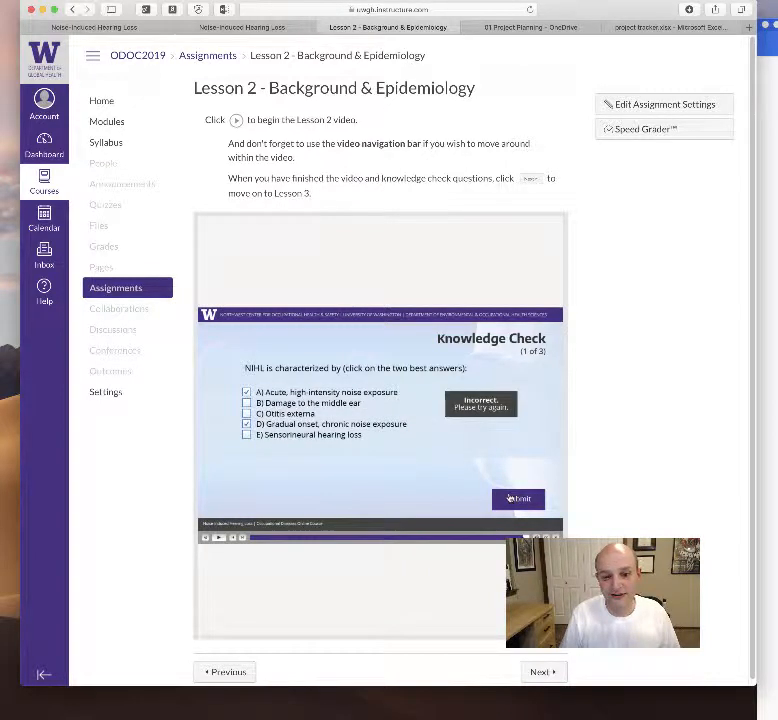